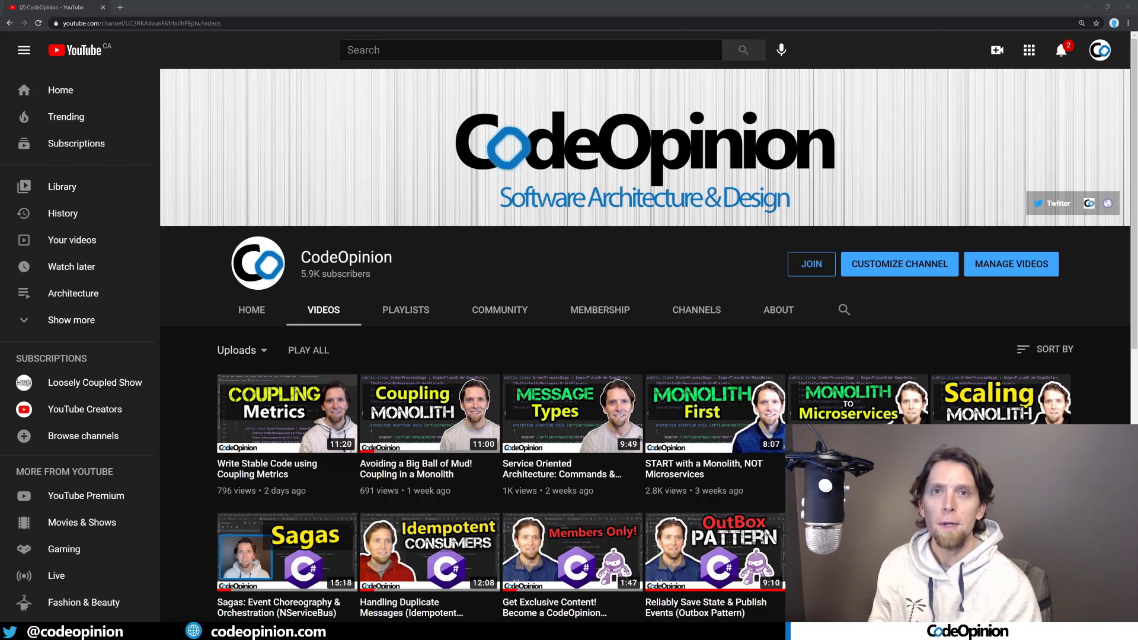
- Switch from the YouTube browser window to Rider with the Entity.cs ShoppingCart class open
key("alt+tab")
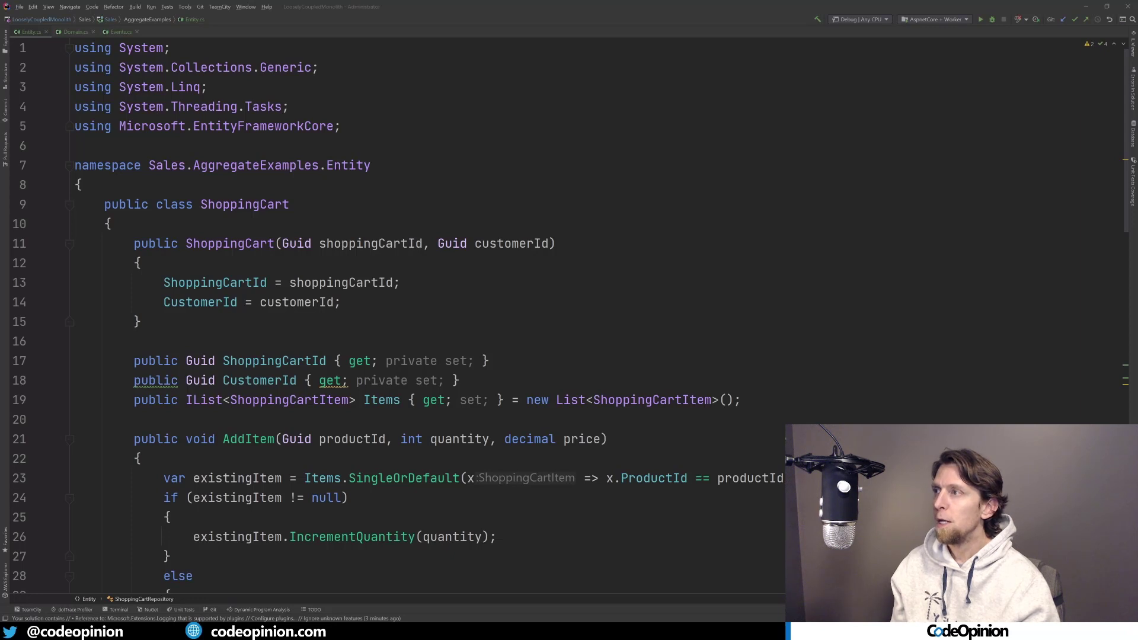
left_click(137, 321)
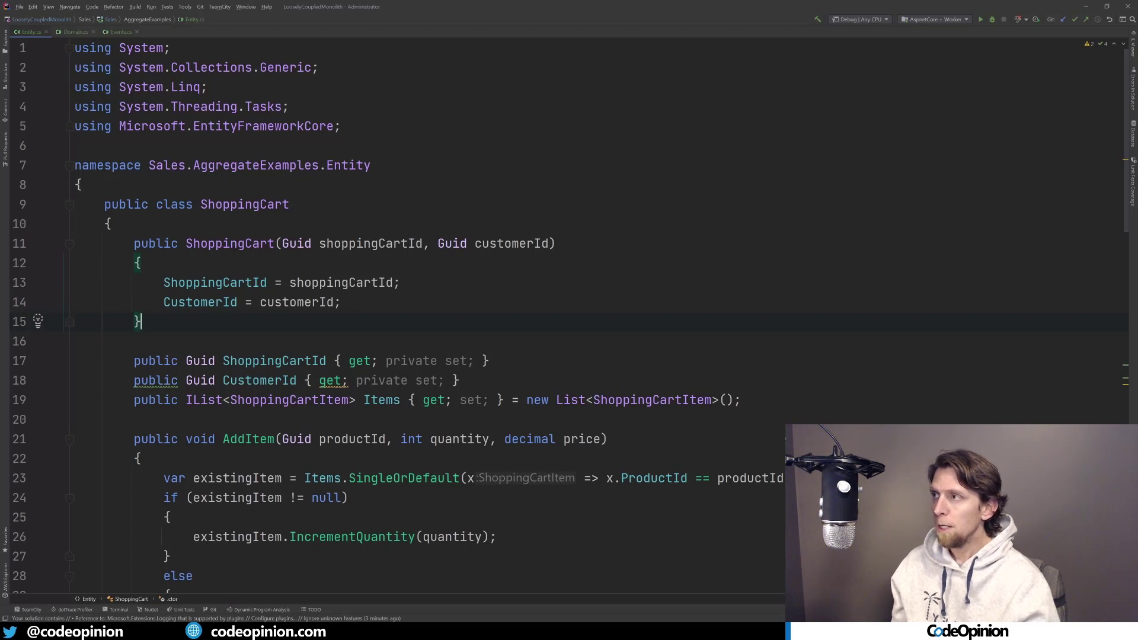
scroll("down", 3)
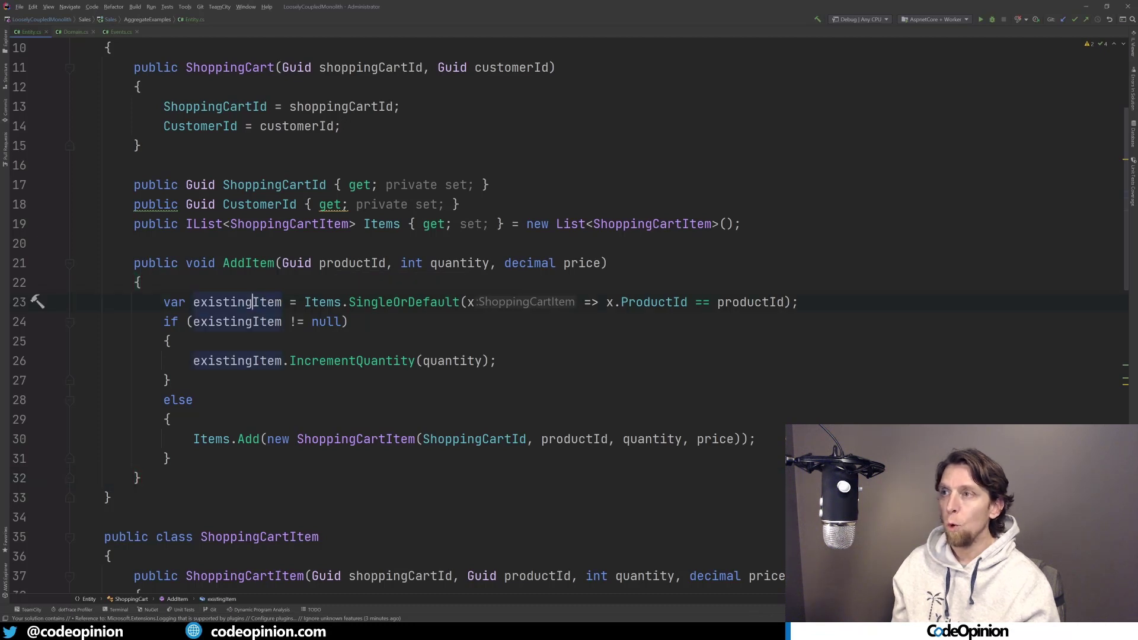
mouse_move(773, 302)
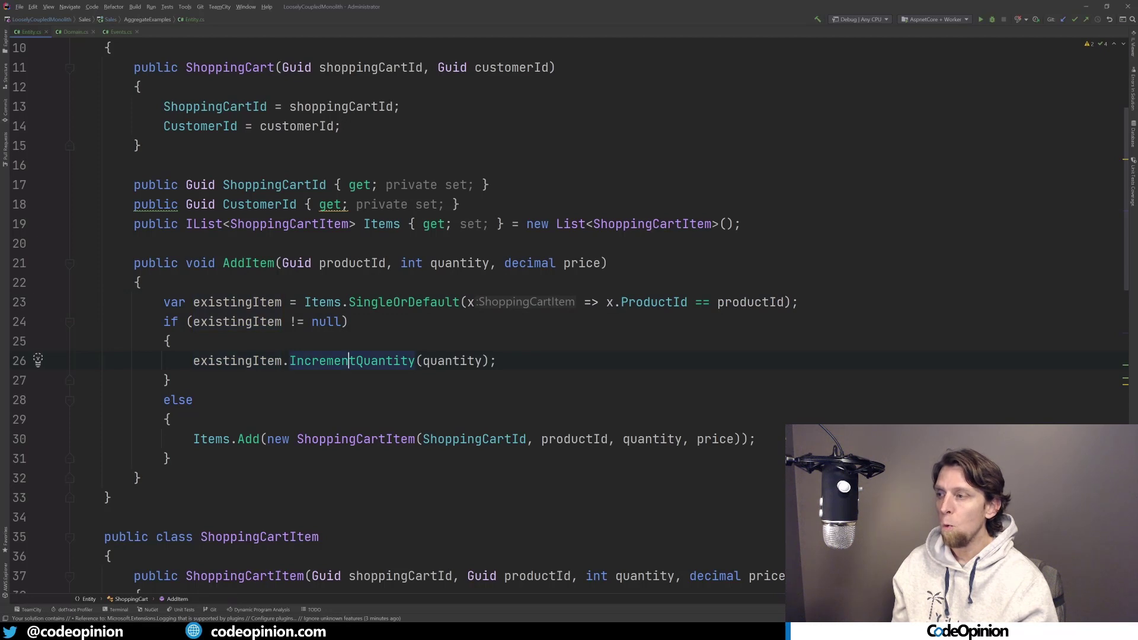
scroll("down", 3)
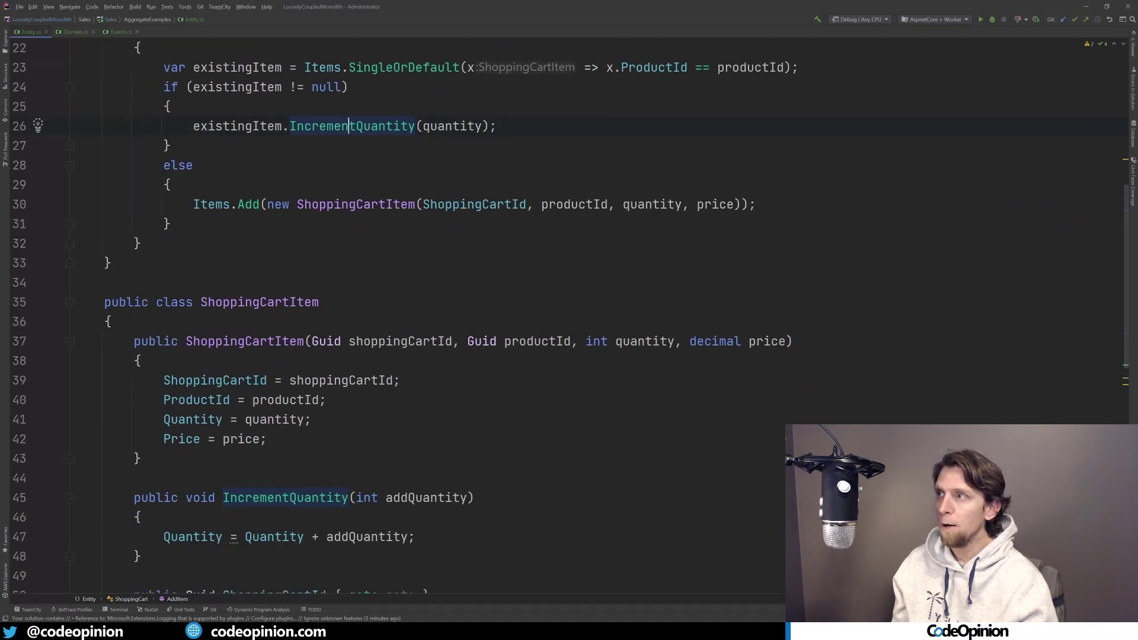
scroll("up", 3)
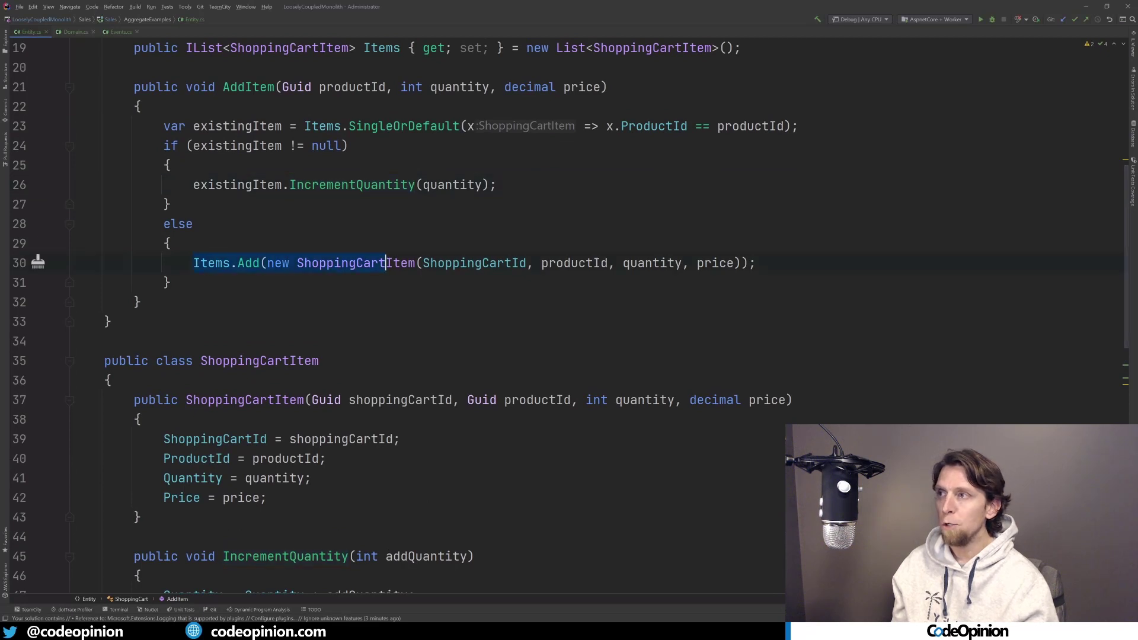
scroll("up", 3)
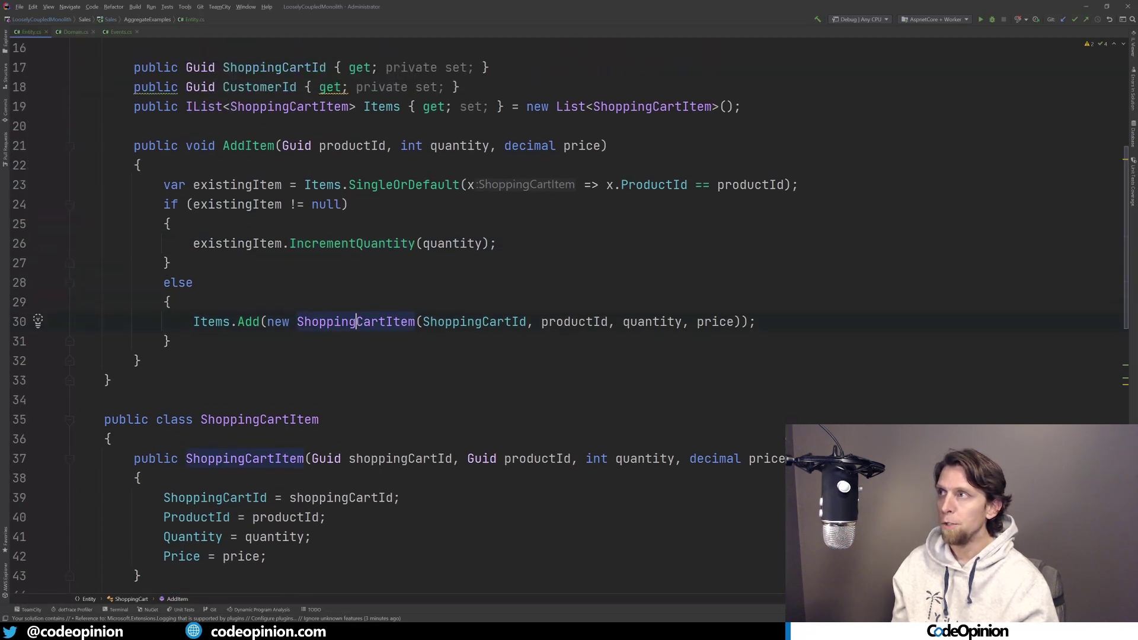
scroll("down", 3)
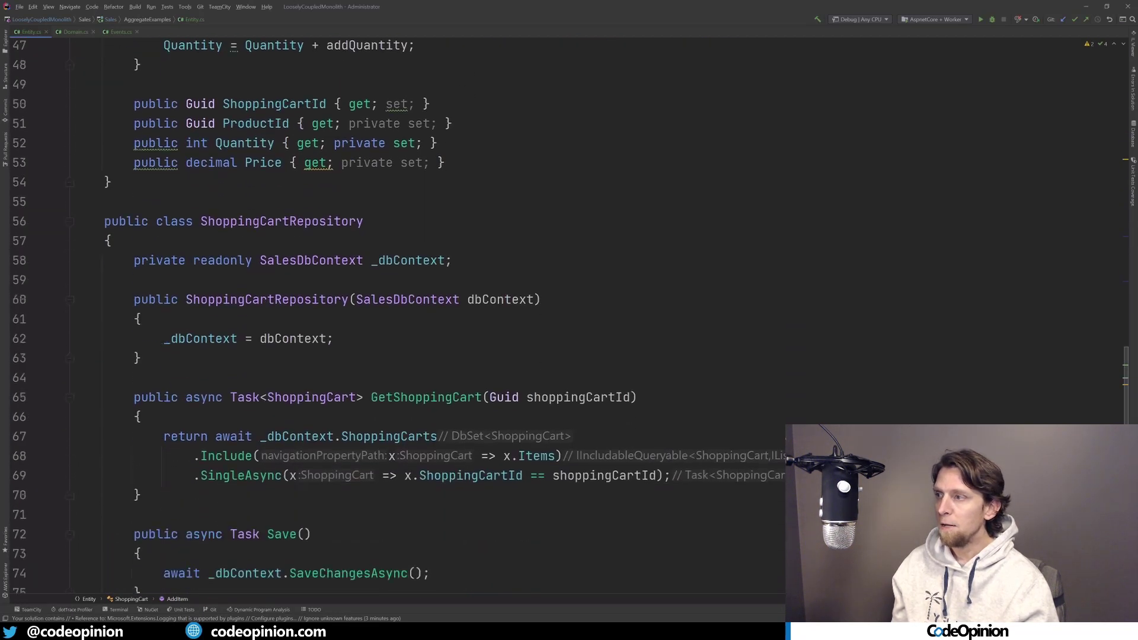
scroll("down", 3)
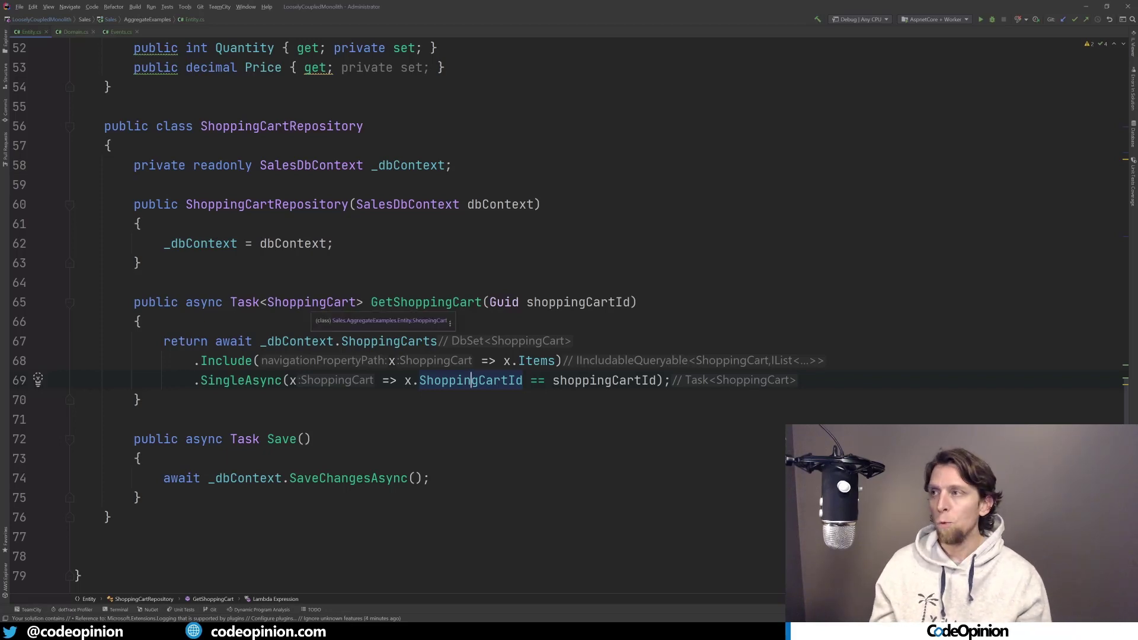
scroll("up", 3)
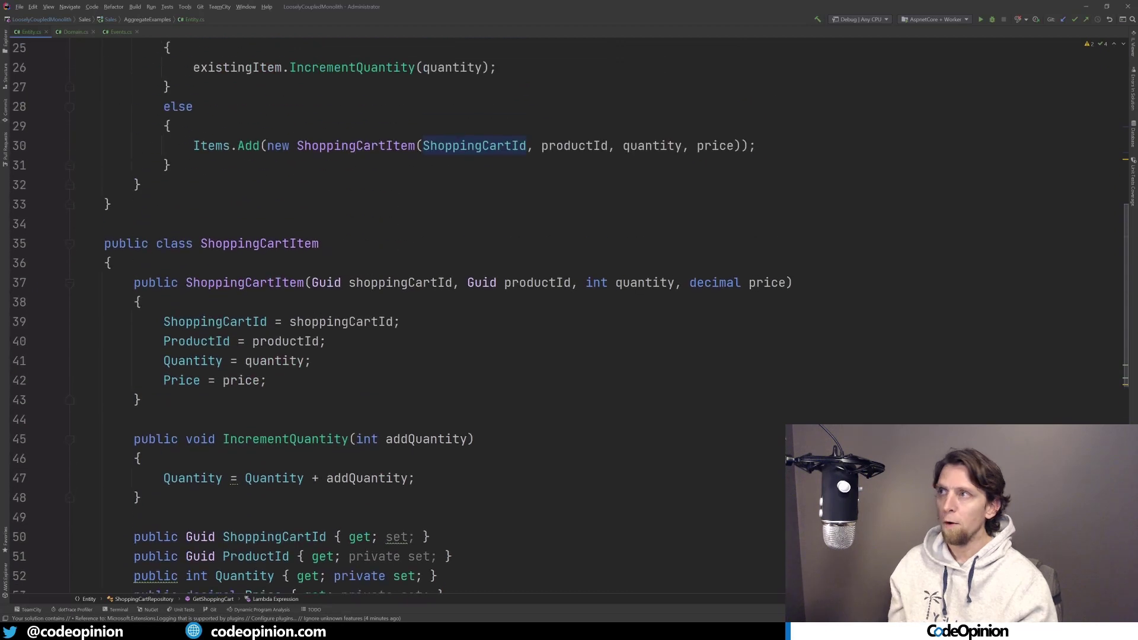
scroll("up", 3)
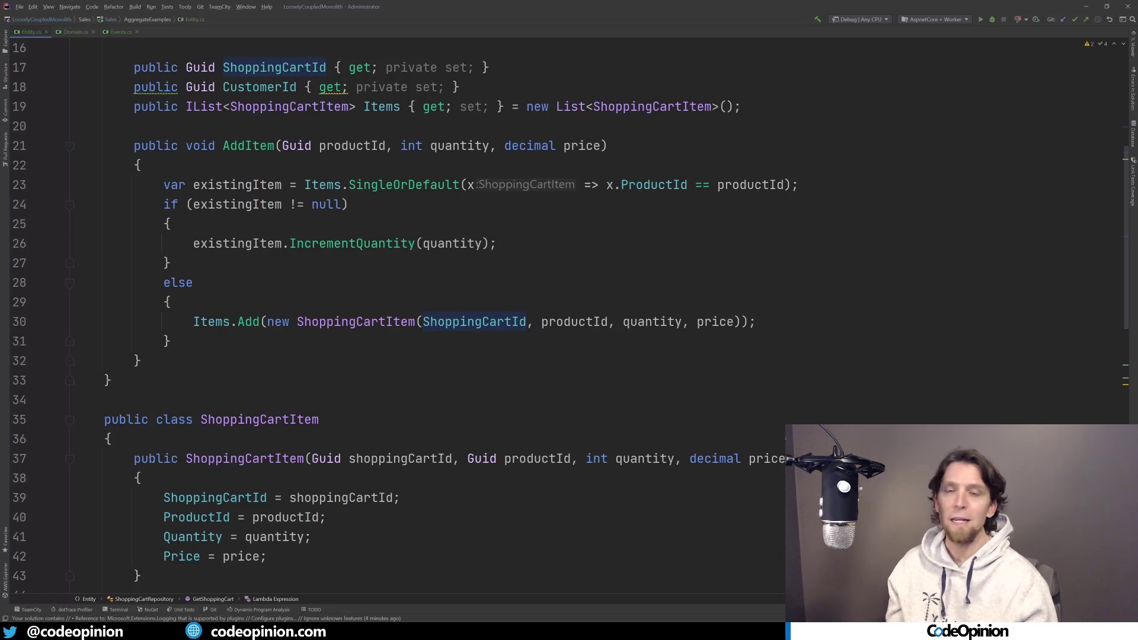
scroll("up", 3)
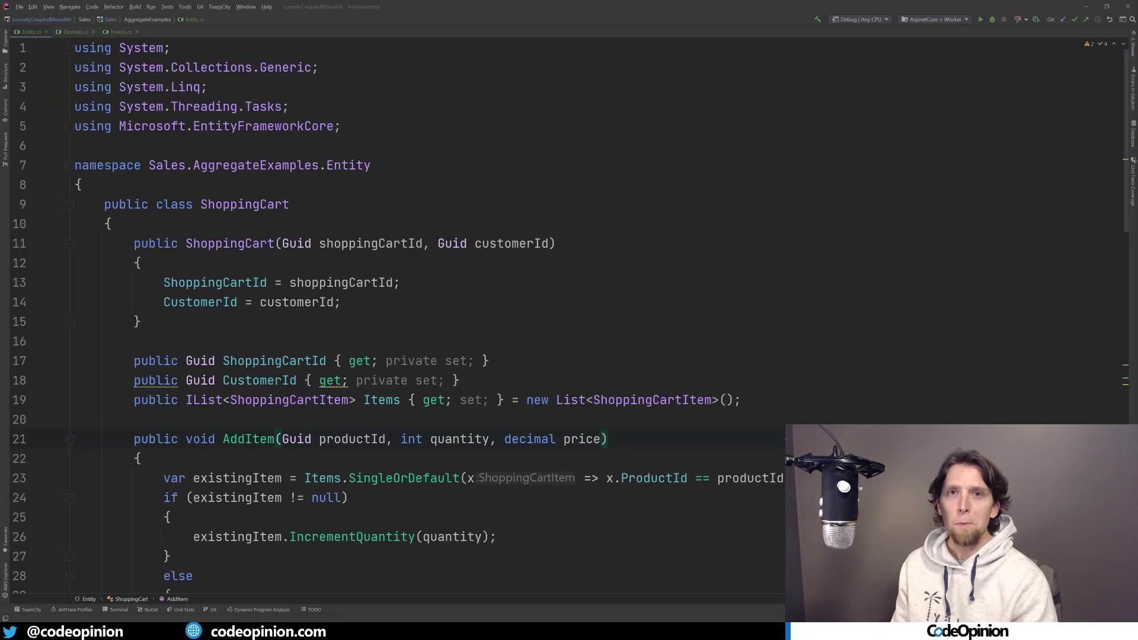
left_click(137, 322)
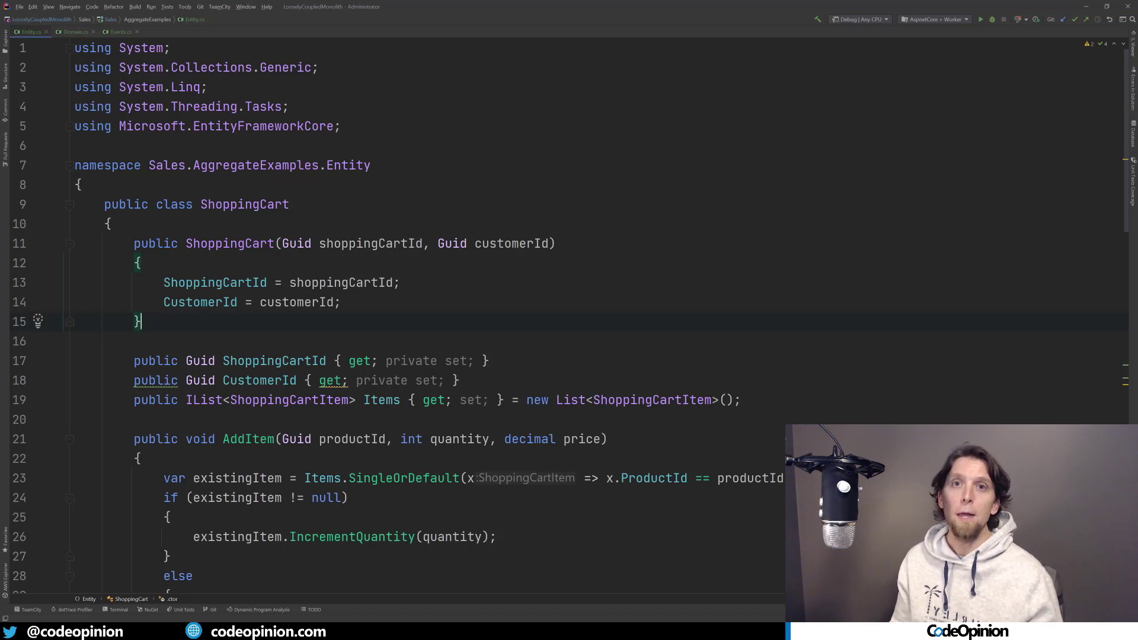
- View Domain.cs with the ShoppingCartDomain AddItem method and show all usages of the _shoppingCart field
left_click(72, 31)
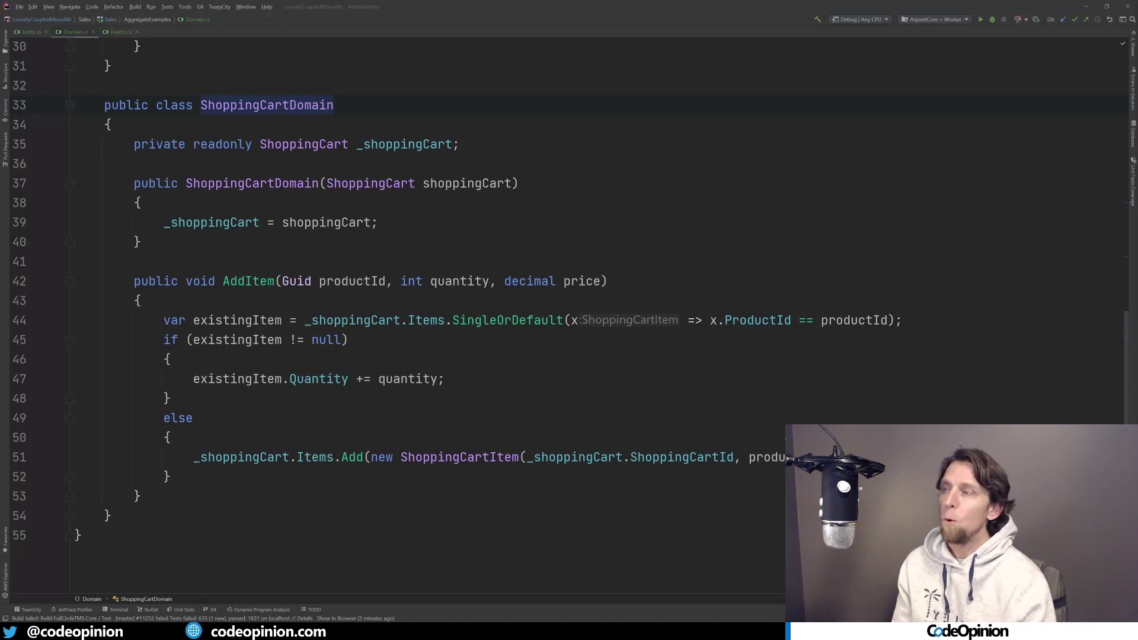
left_click(370, 183)
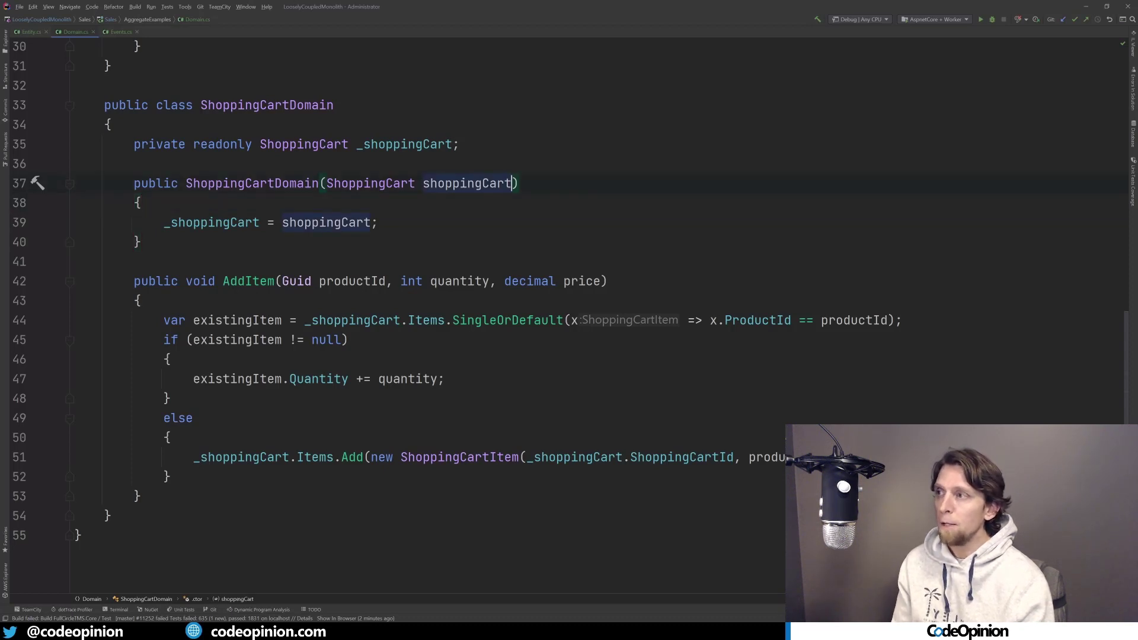
left_click(229, 281)
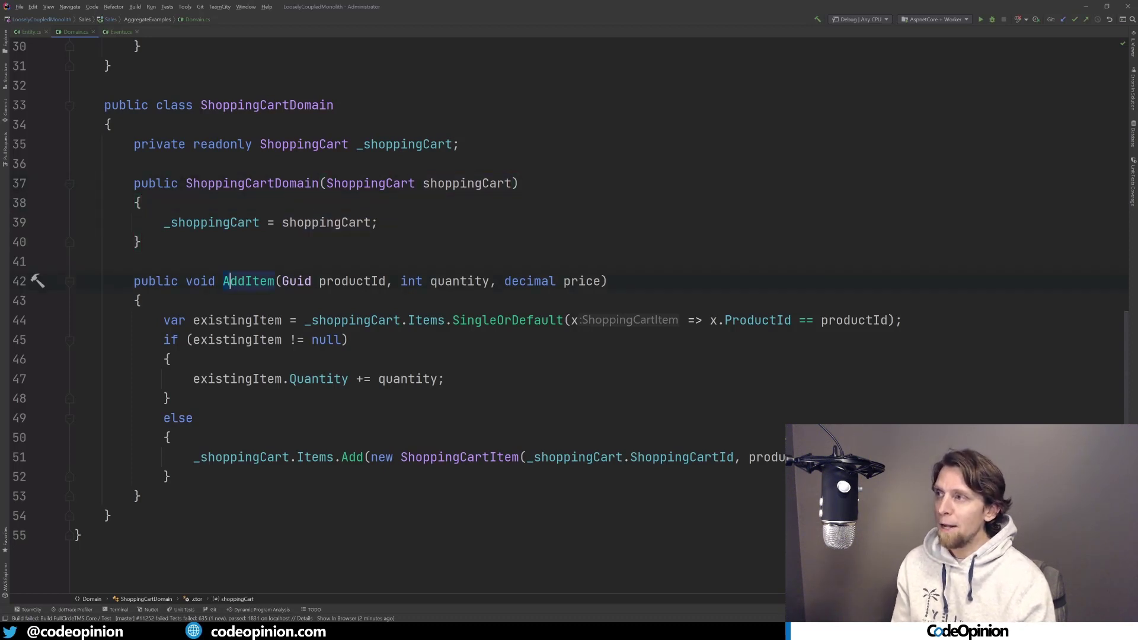
left_click(227, 281)
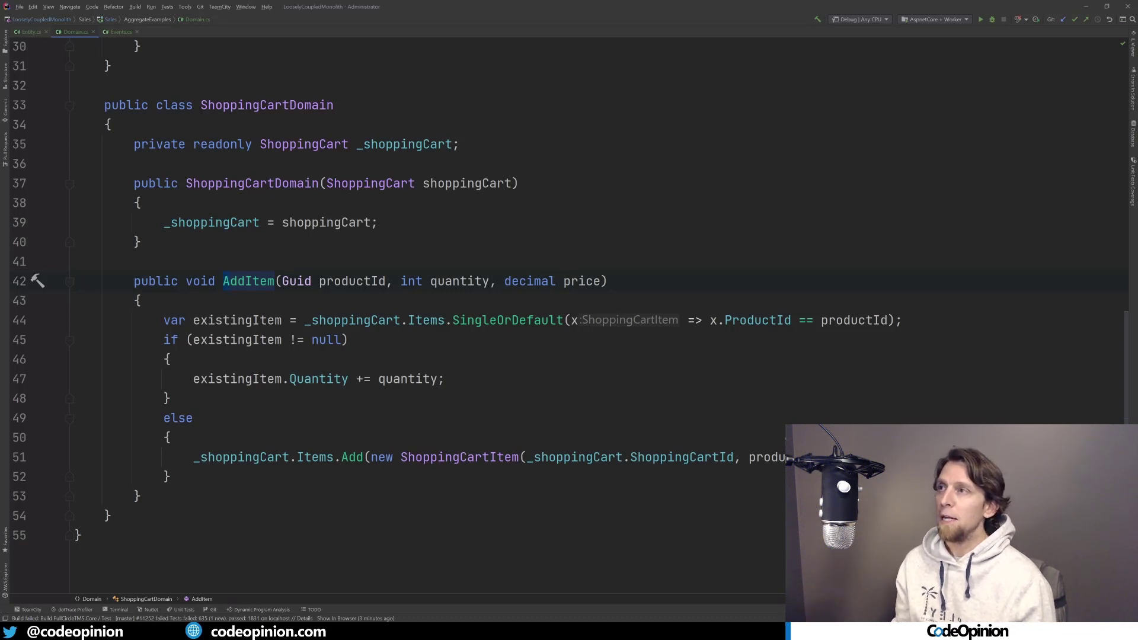
left_click(402, 143)
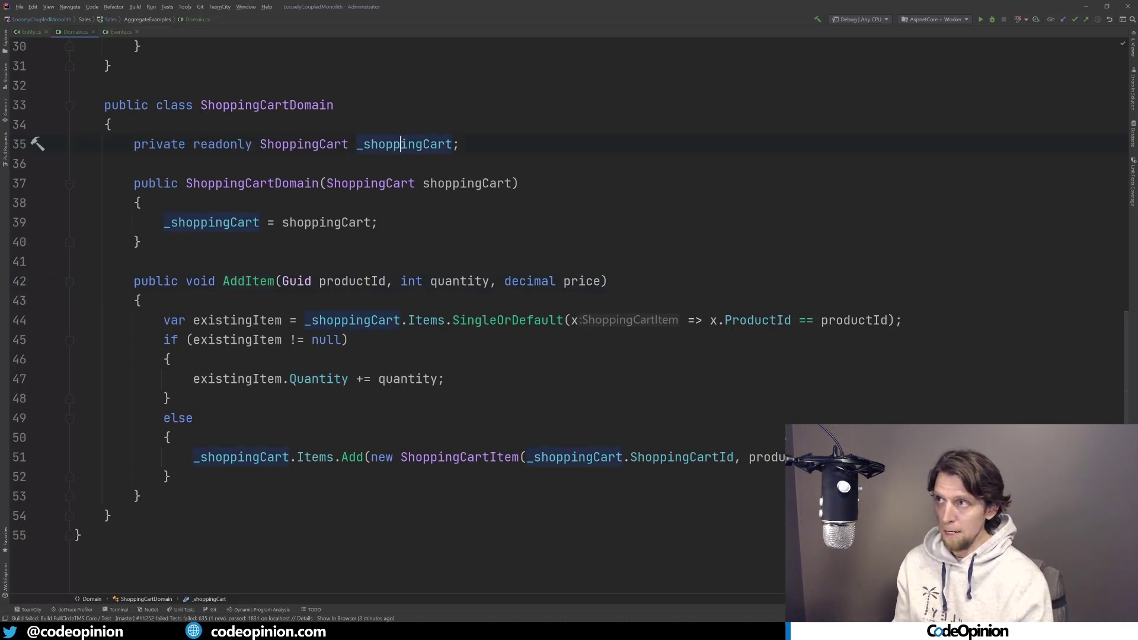
- Scroll through ShoppingCartDomainRepository to review its Dapper persistence code
scroll("up", 3)
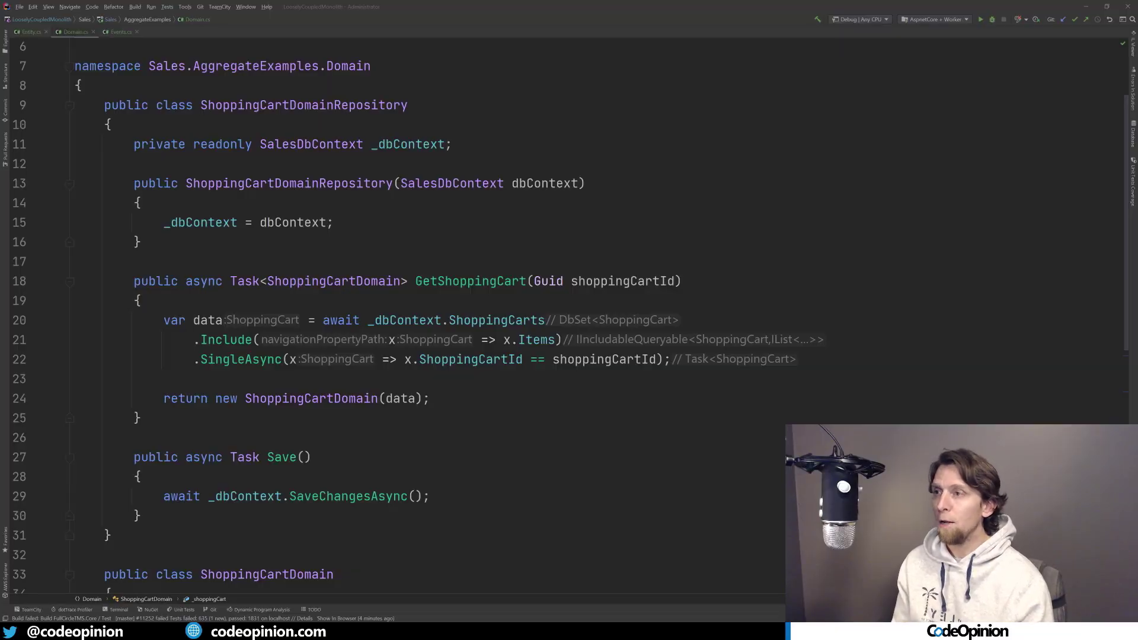
scroll("down", 3)
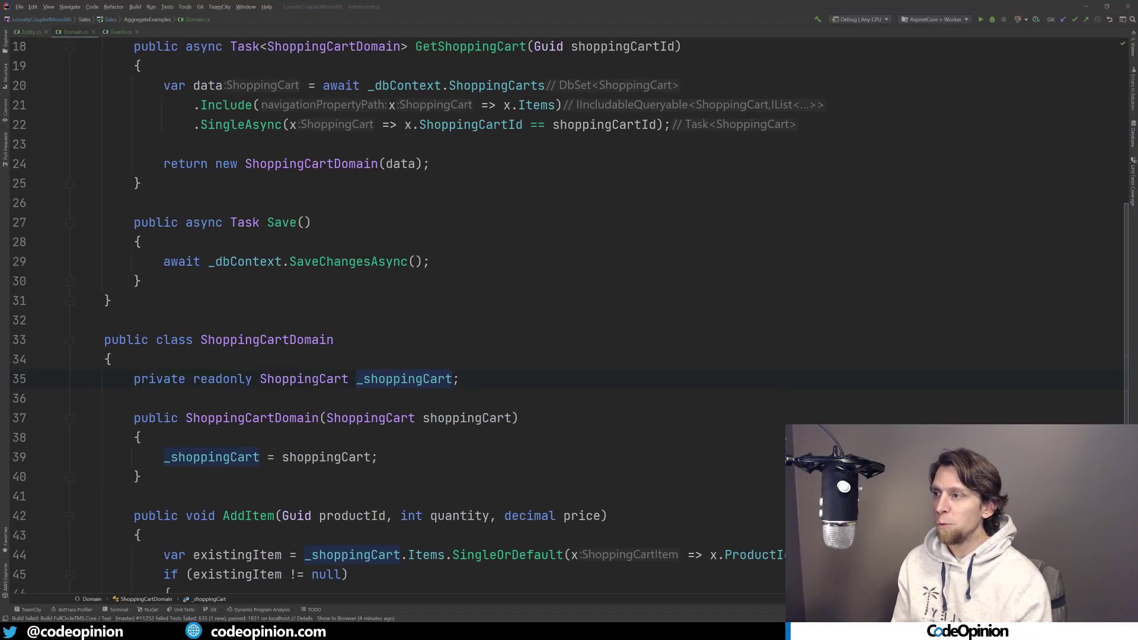
scroll("down", 3)
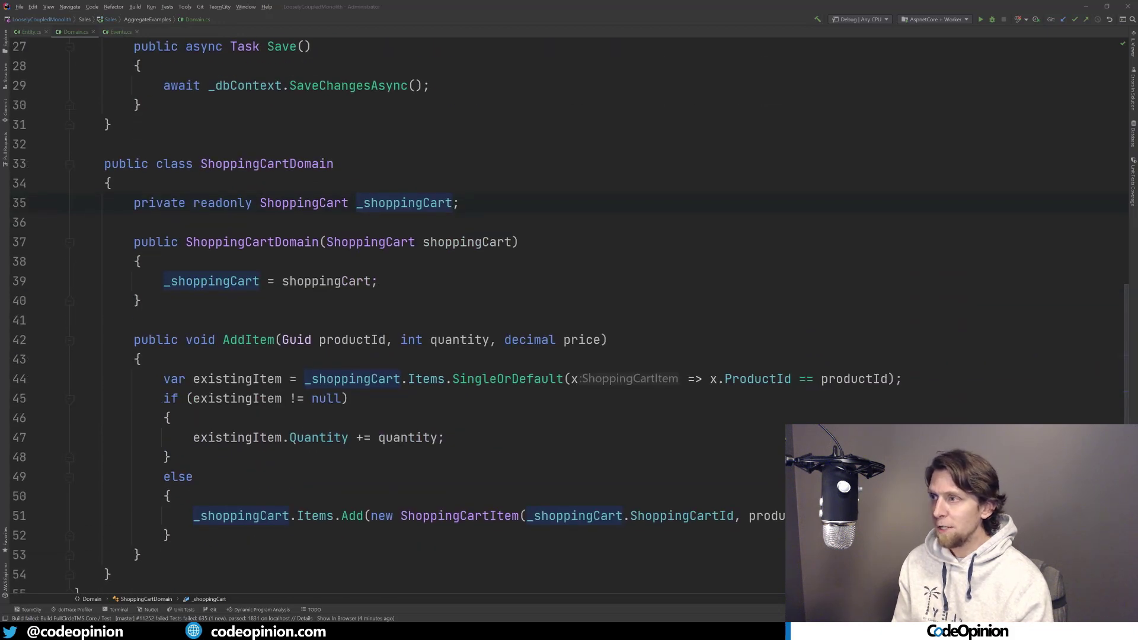
scroll("up", 3)
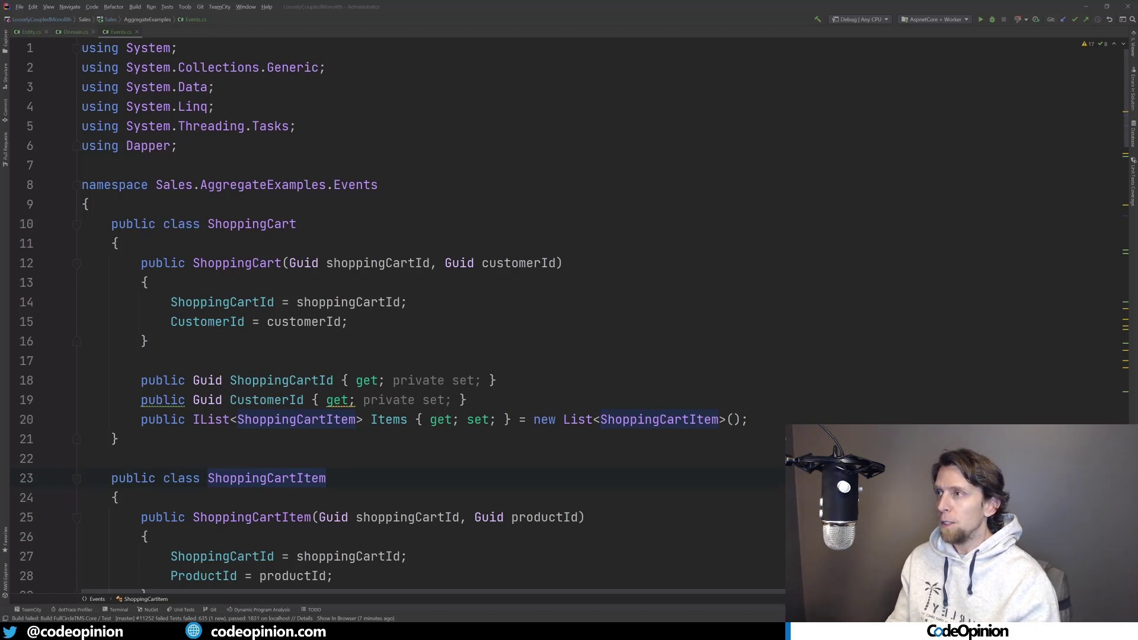
scroll("down", 3)
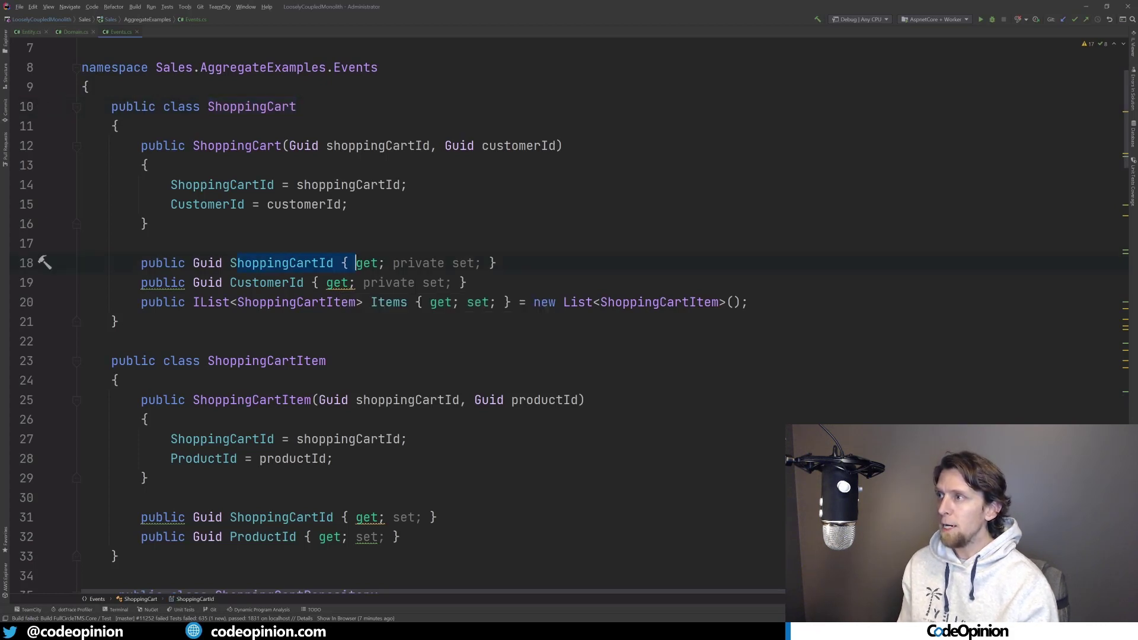
left_click(389, 302)
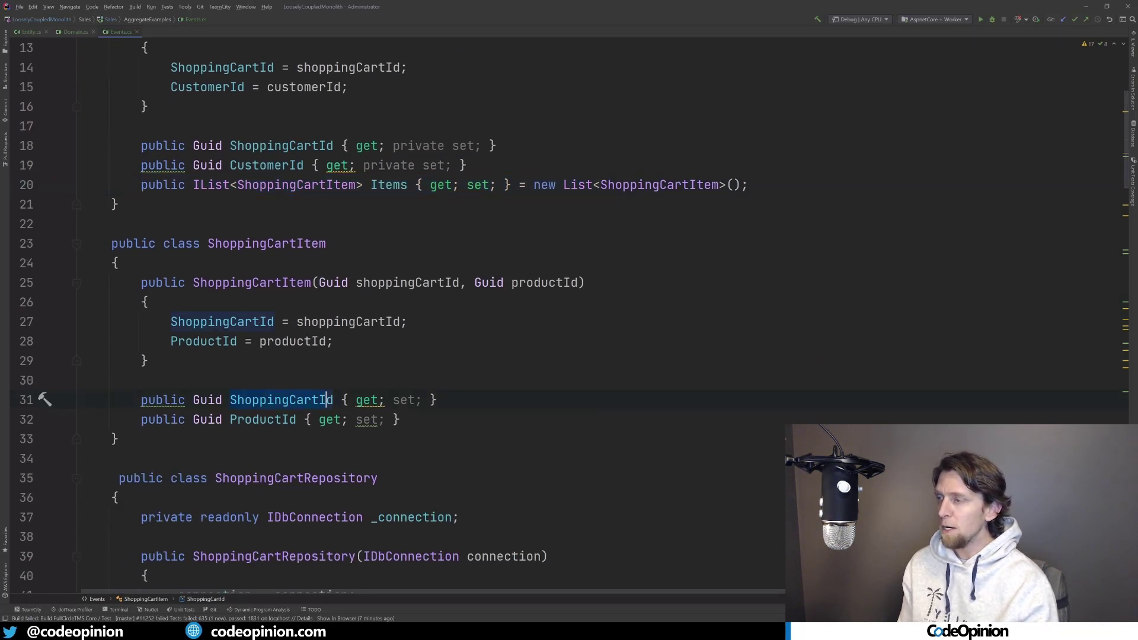
left_click(398, 419)
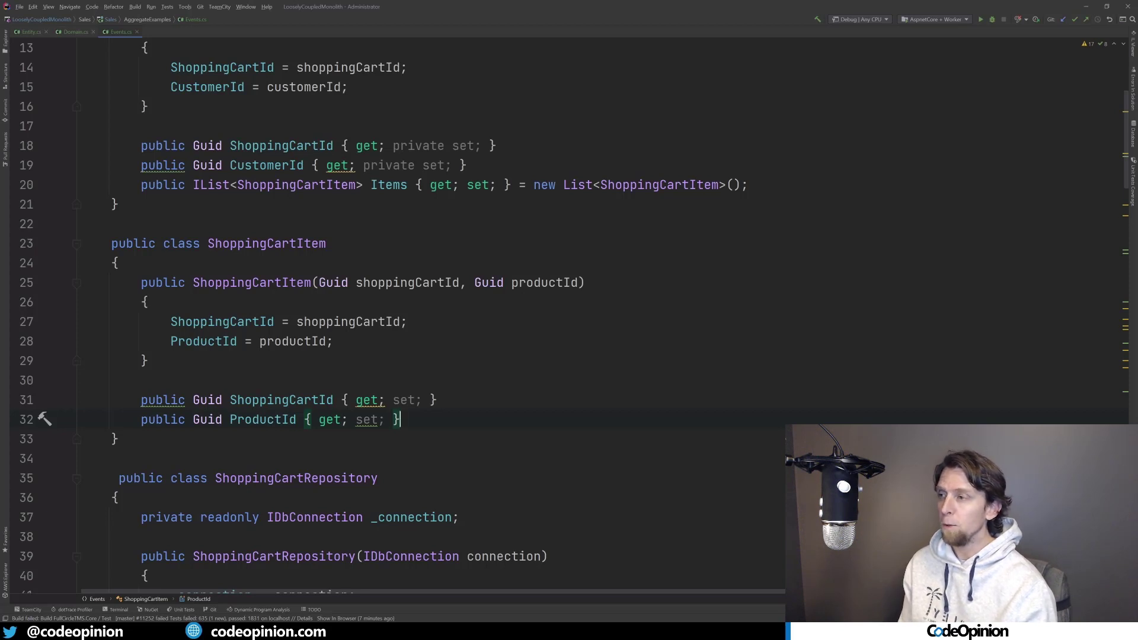
scroll("down", 3)
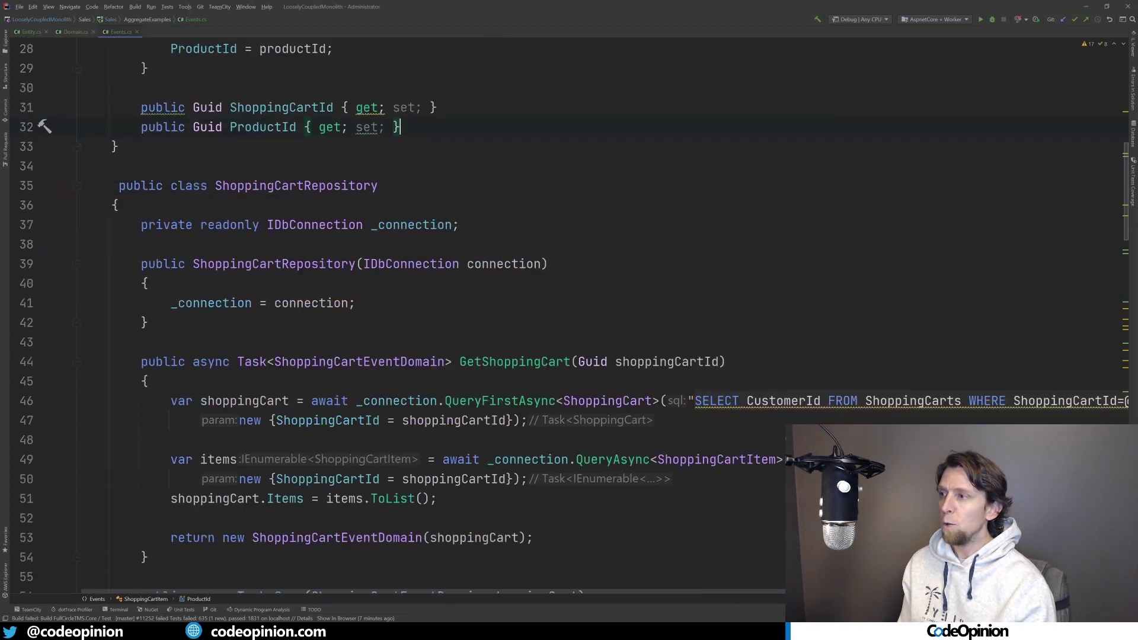
scroll("down", 3)
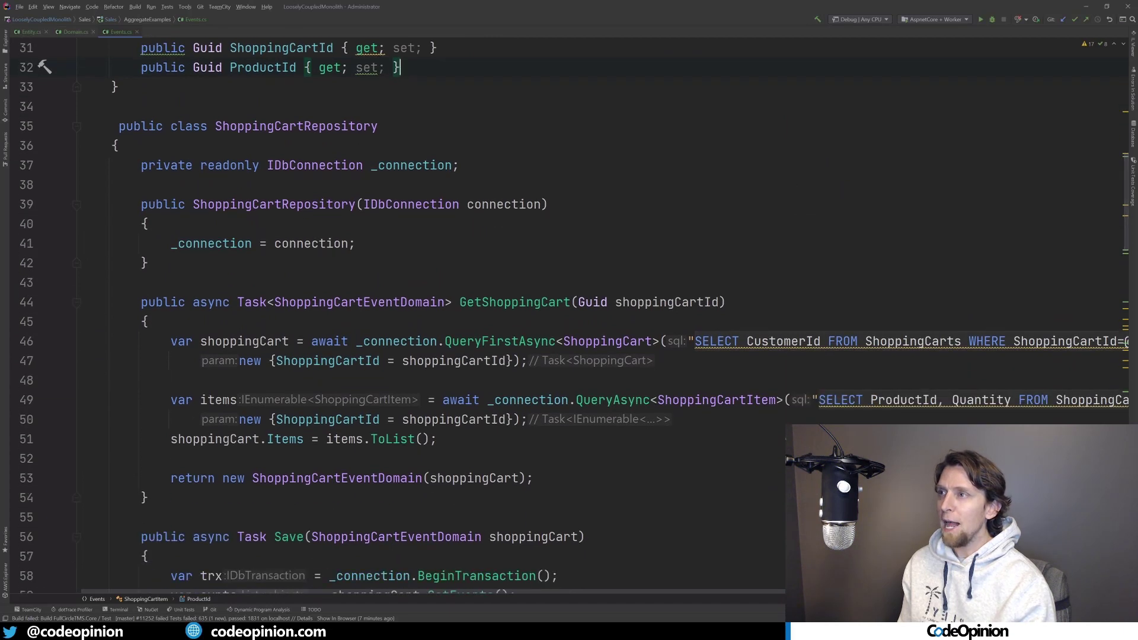
scroll("down", 3)
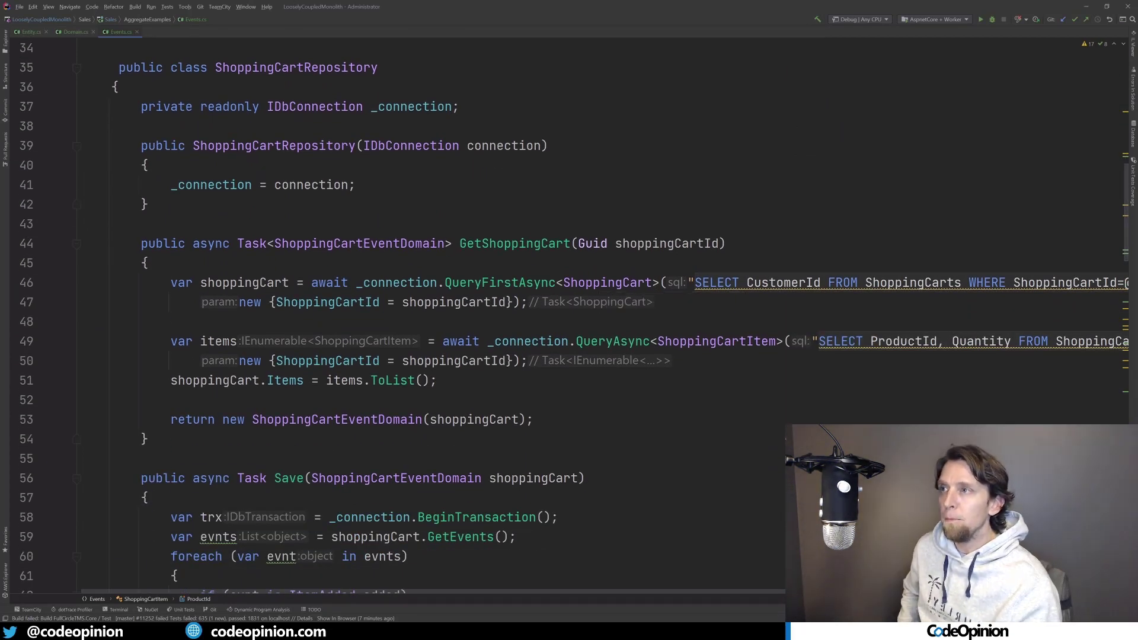
mouse_move(512, 243)
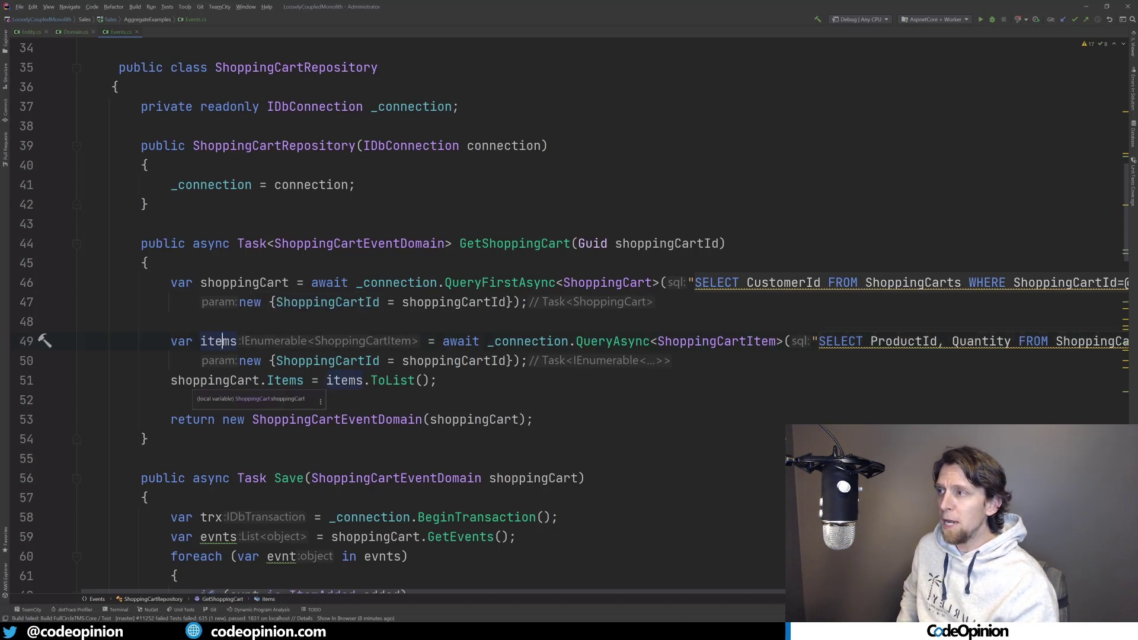
scroll("up", 3)
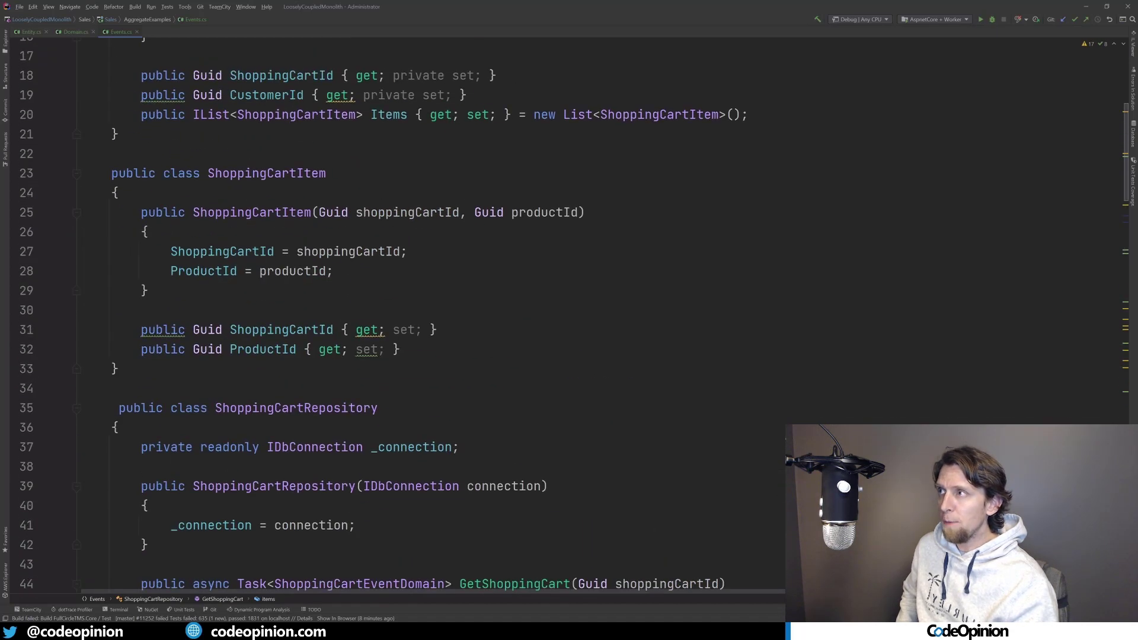
scroll("down", 3)
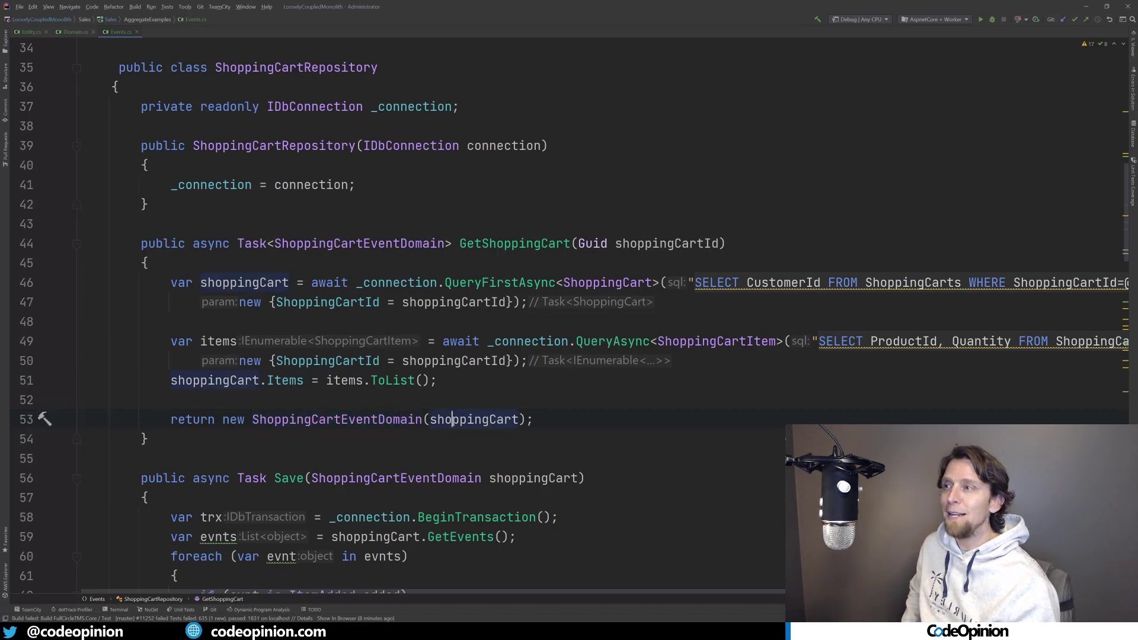
scroll("down", 3)
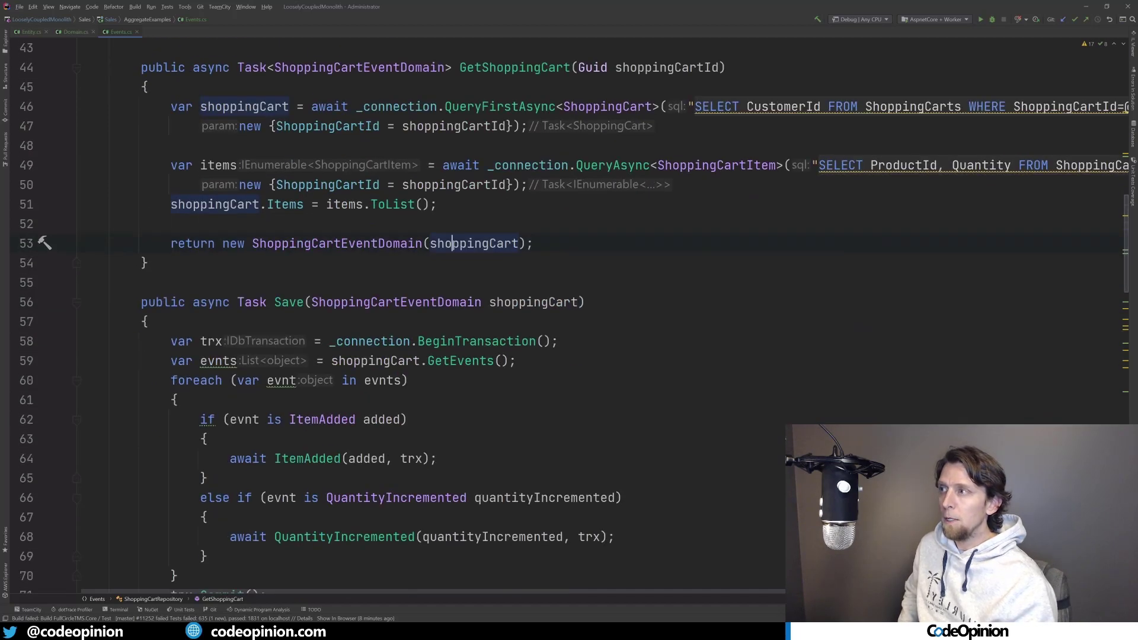
scroll("down", 3)
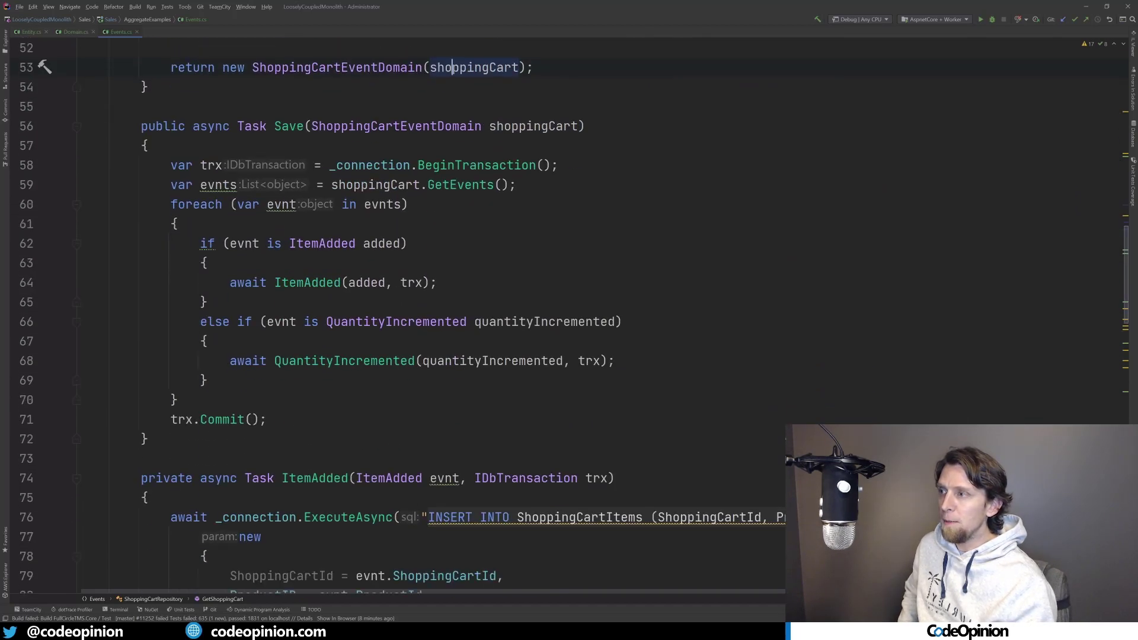
scroll("down", 3)
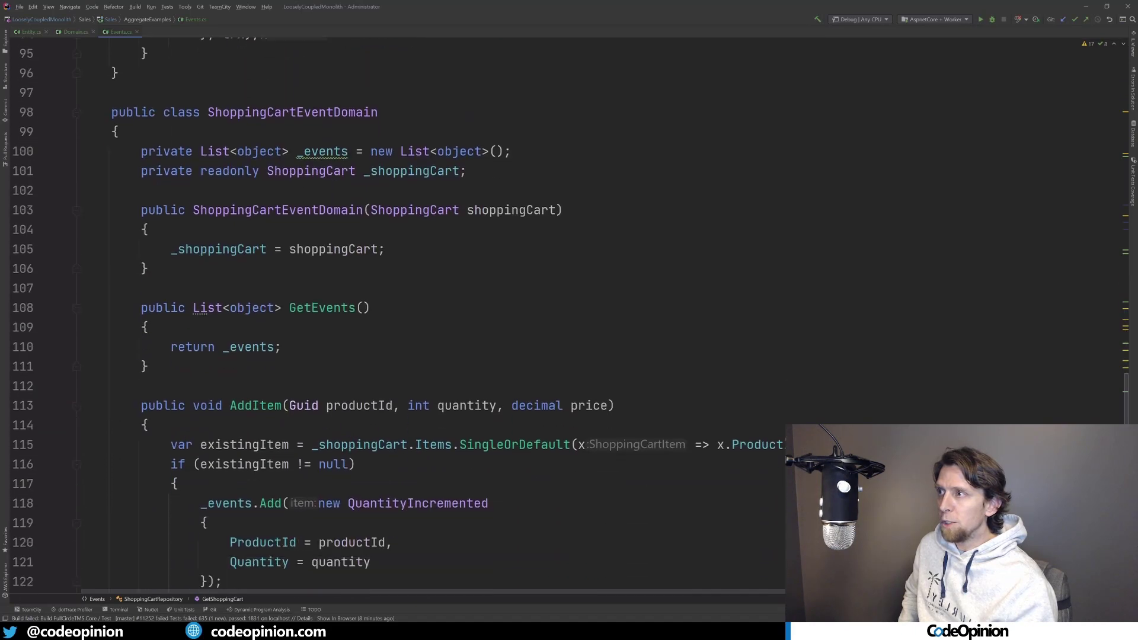
scroll("down", 3)
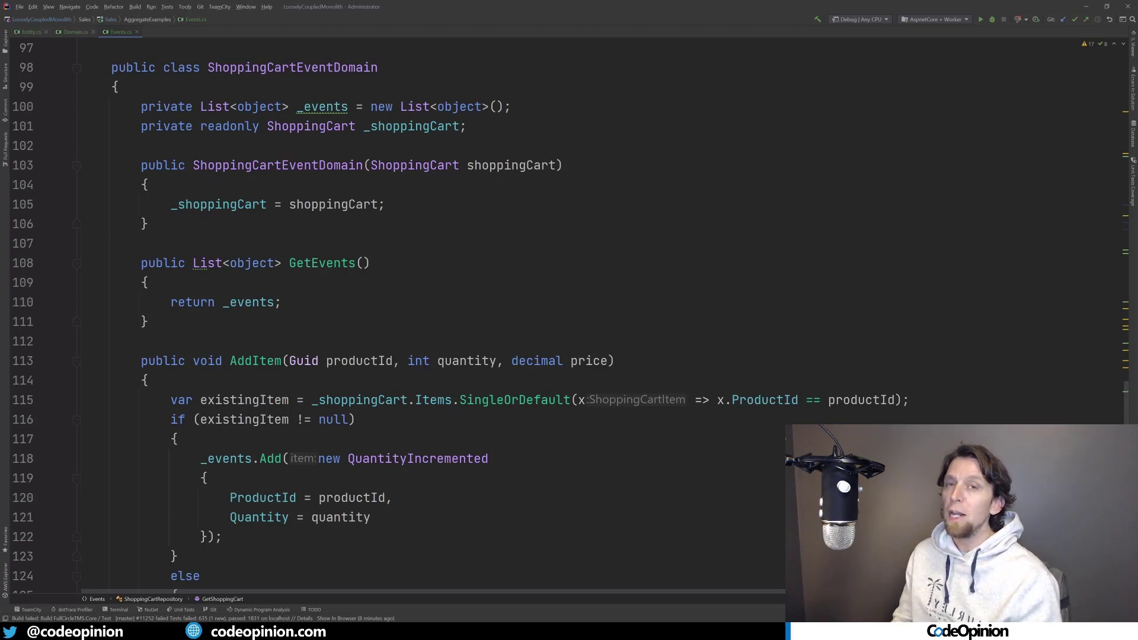
scroll("down", 3)
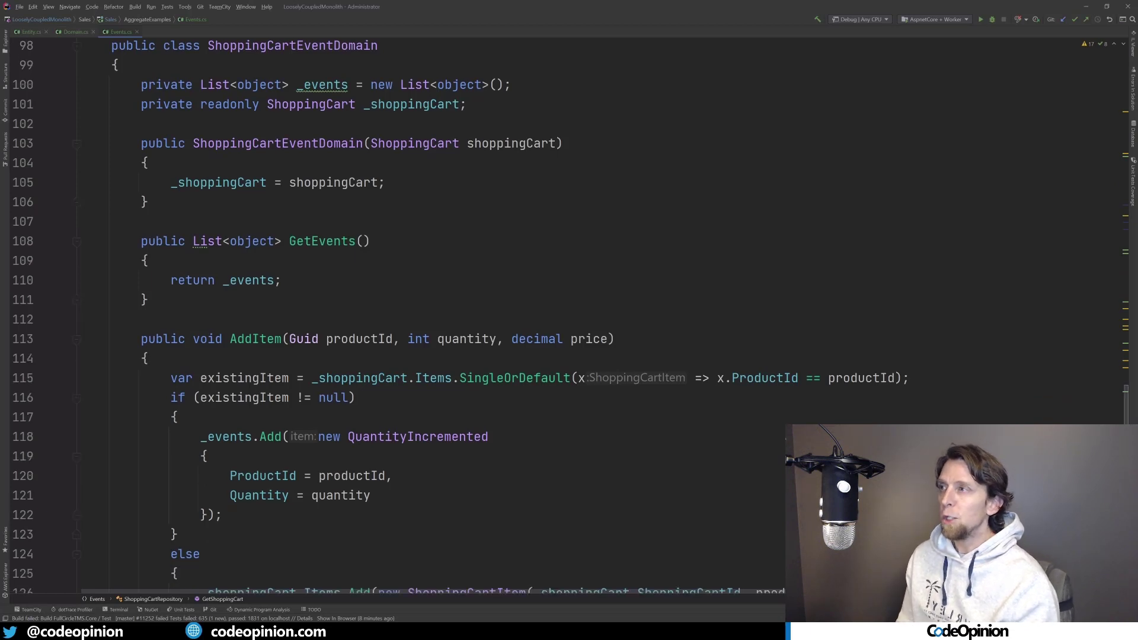
scroll("down", 3)
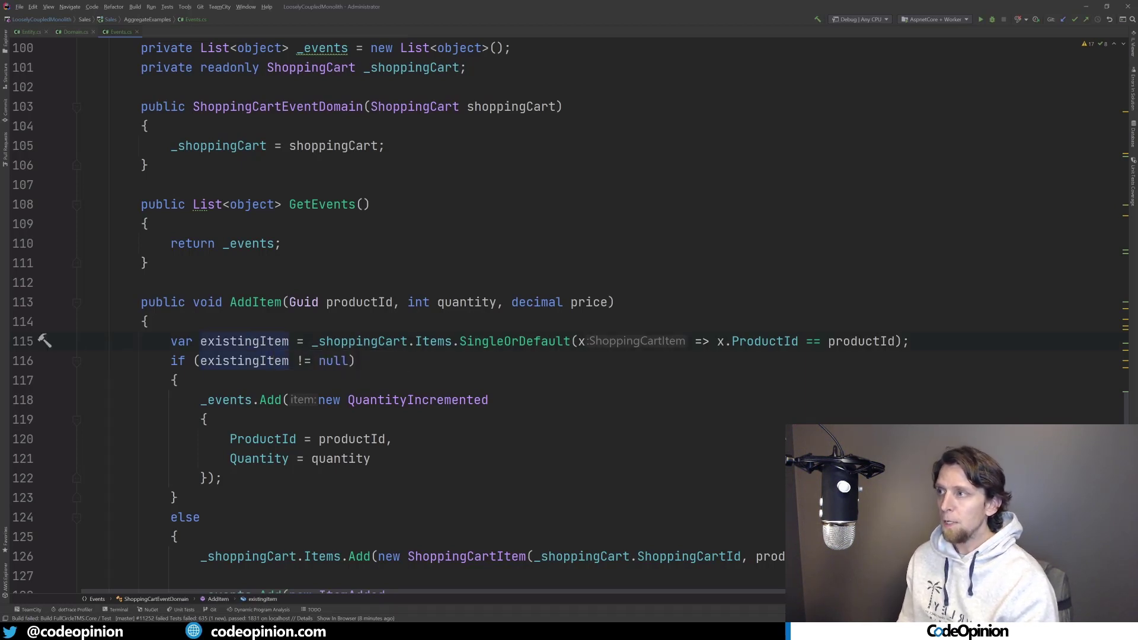
scroll("down", 3)
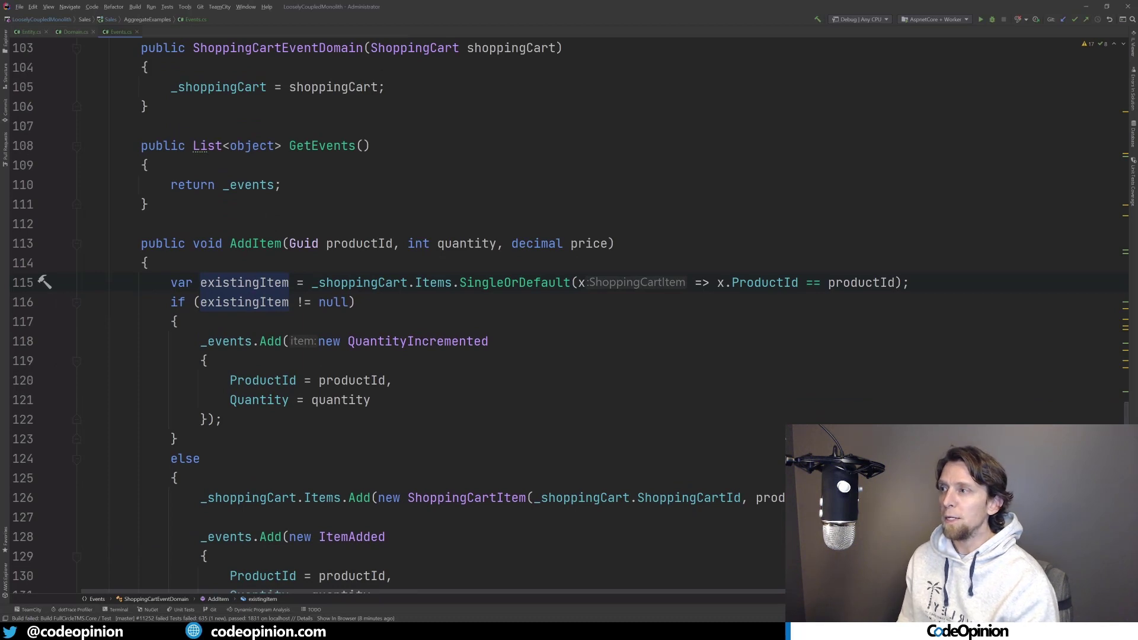
scroll("down", 3)
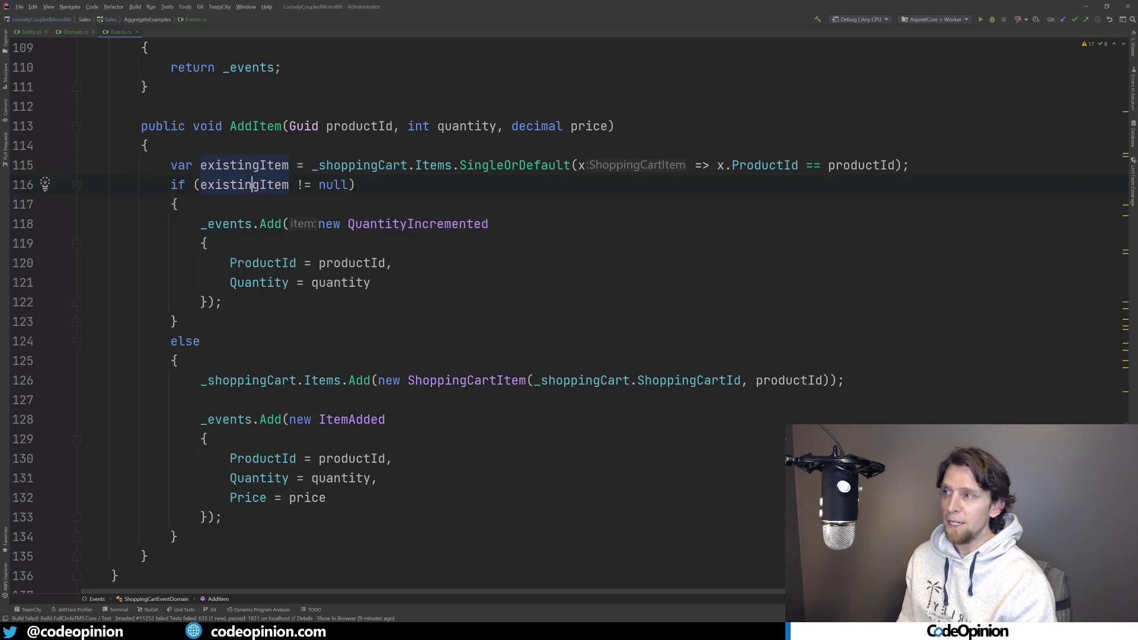
left_click(349, 380)
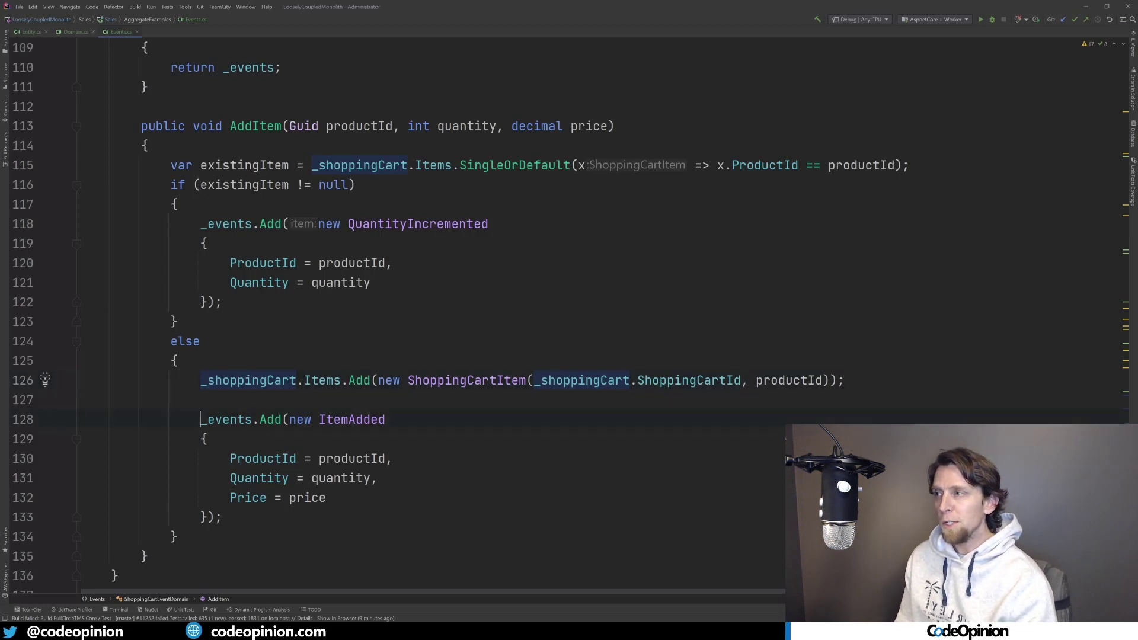
left_click(247, 418)
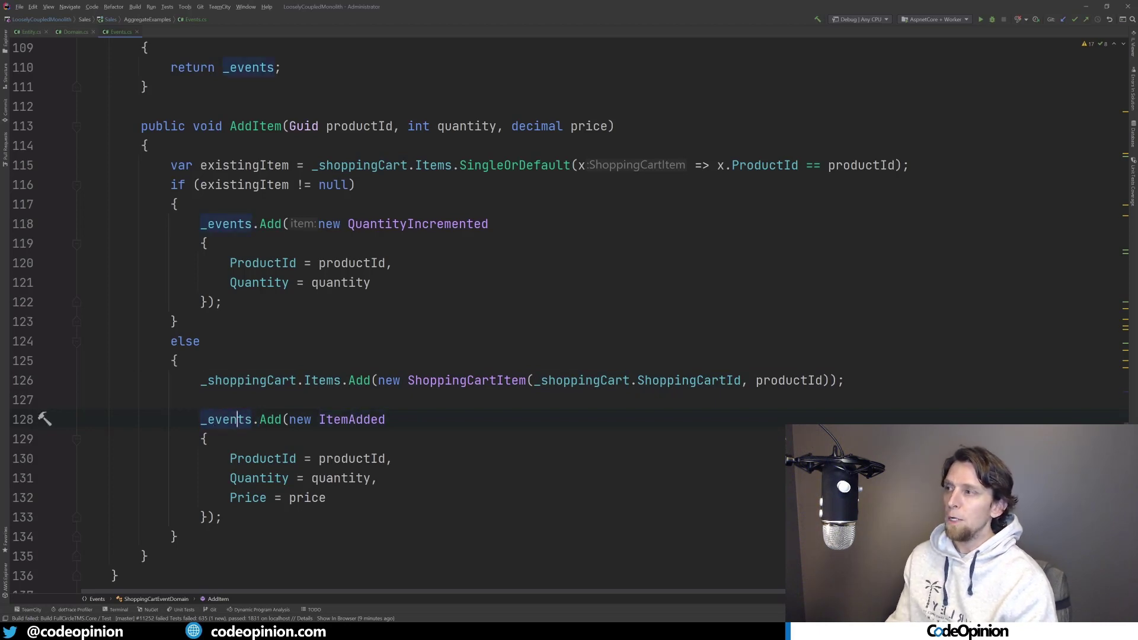
scroll("up", 3)
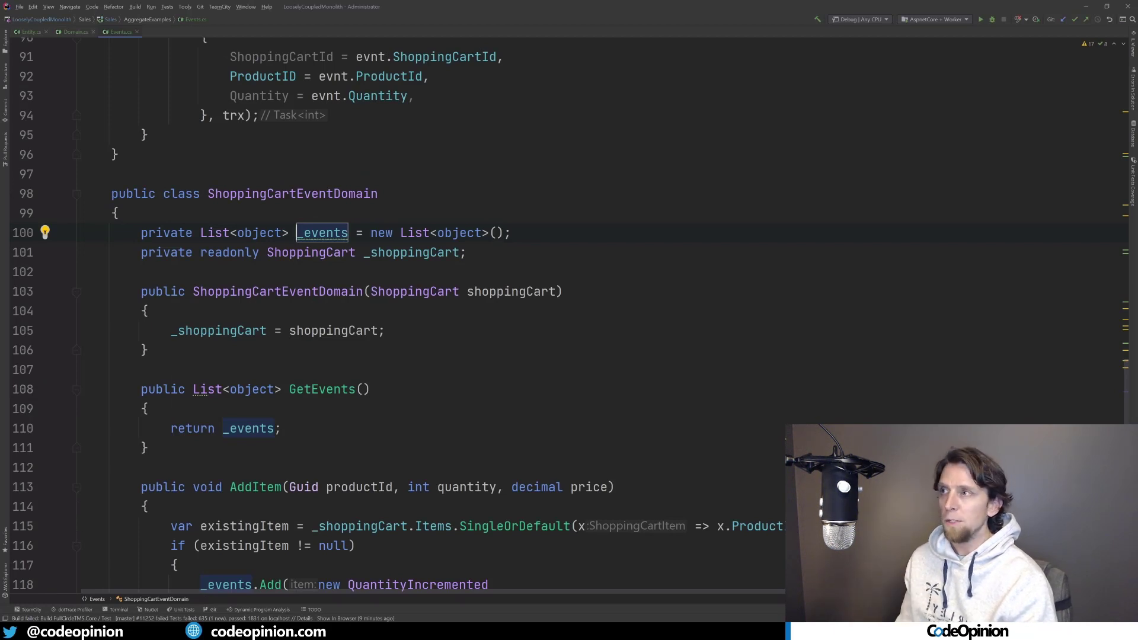
scroll("down", 3)
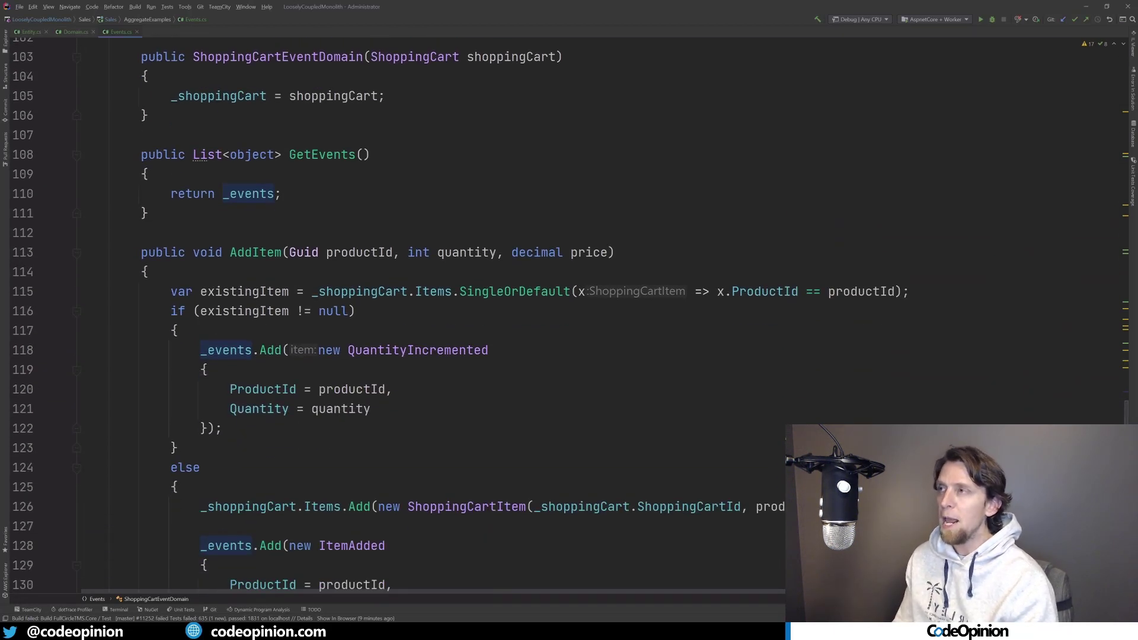
scroll("up", 3)
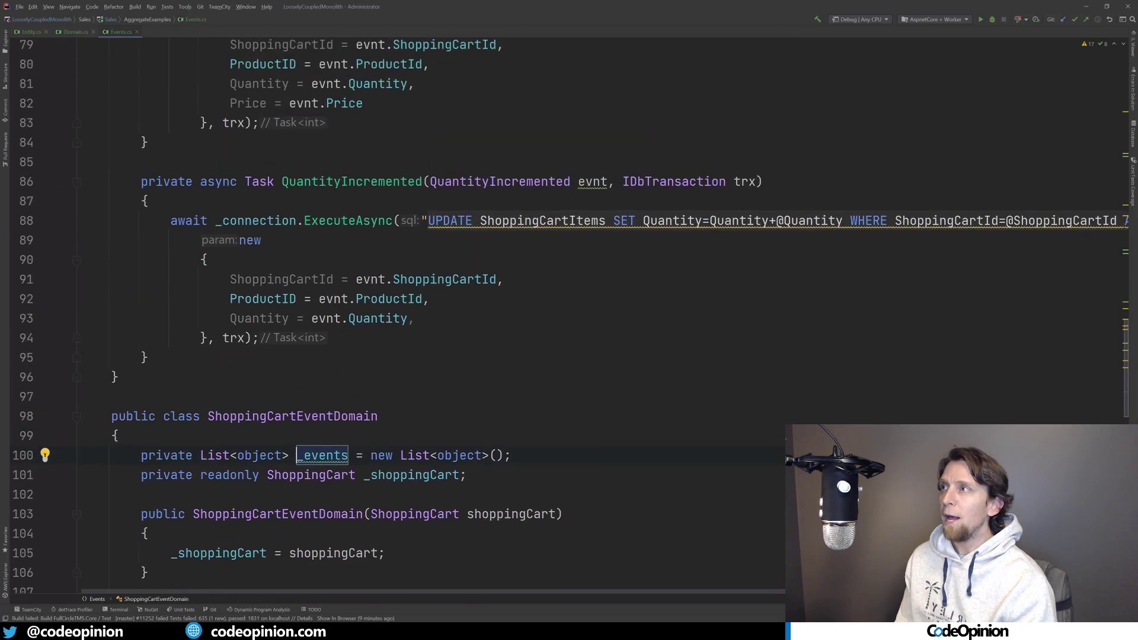
scroll("up", 3)
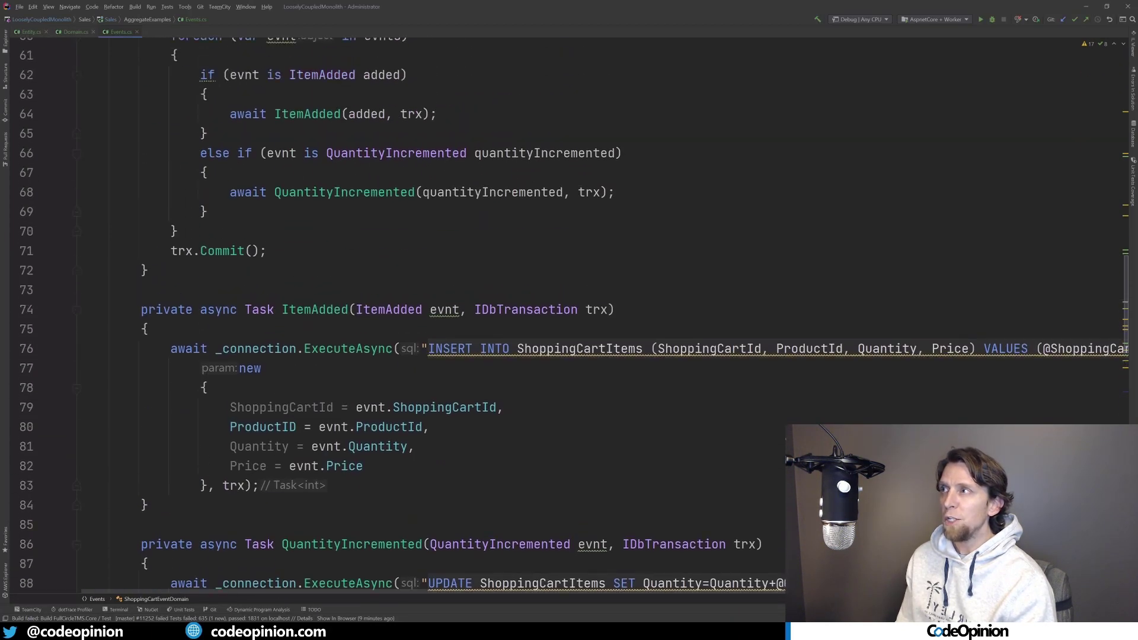
scroll("up", 3)
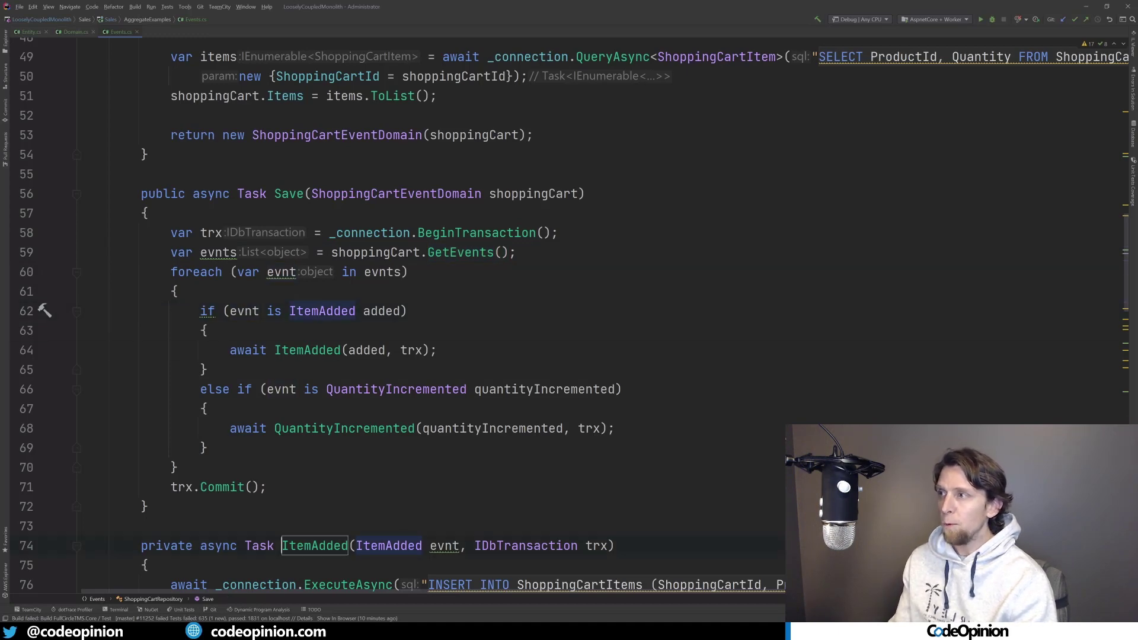
scroll("down", 3)
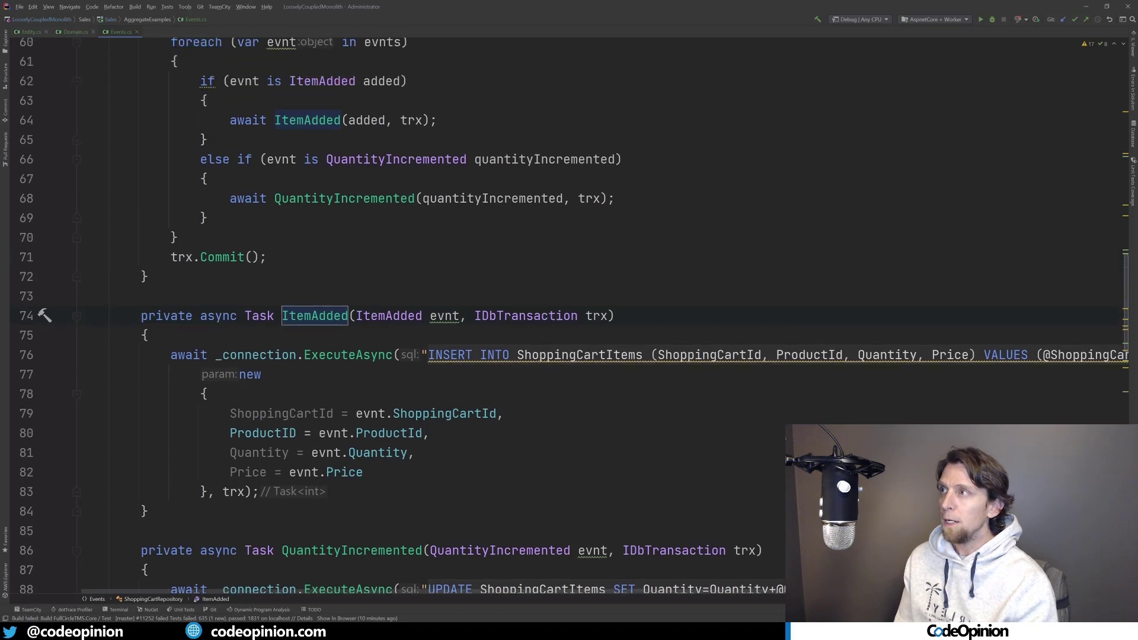
scroll("down", 3)
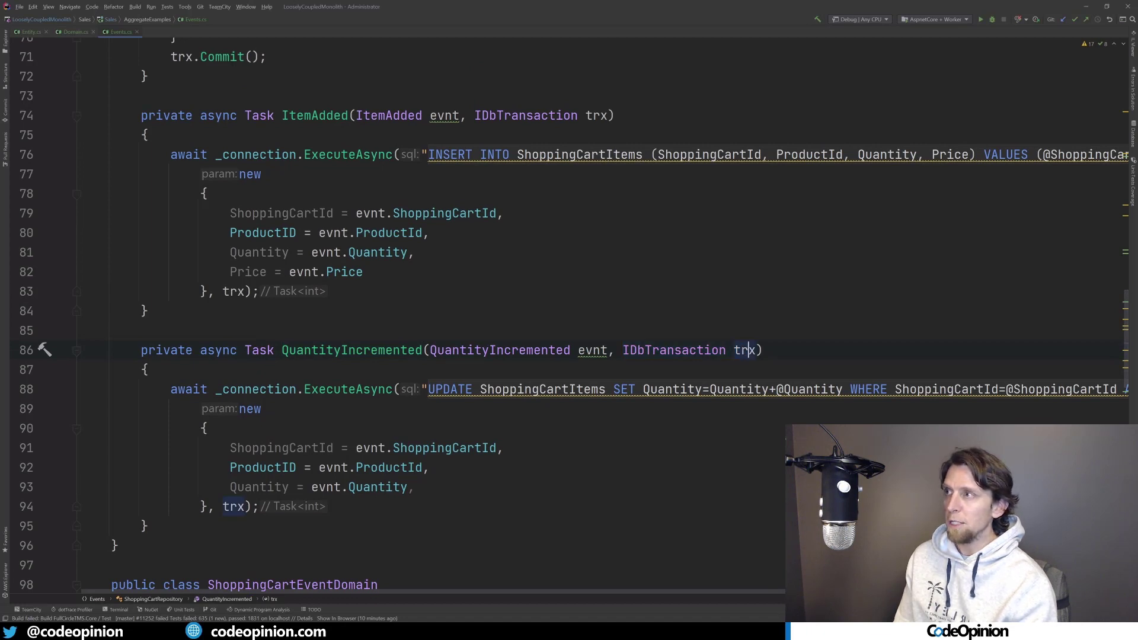
scroll("up", 3)
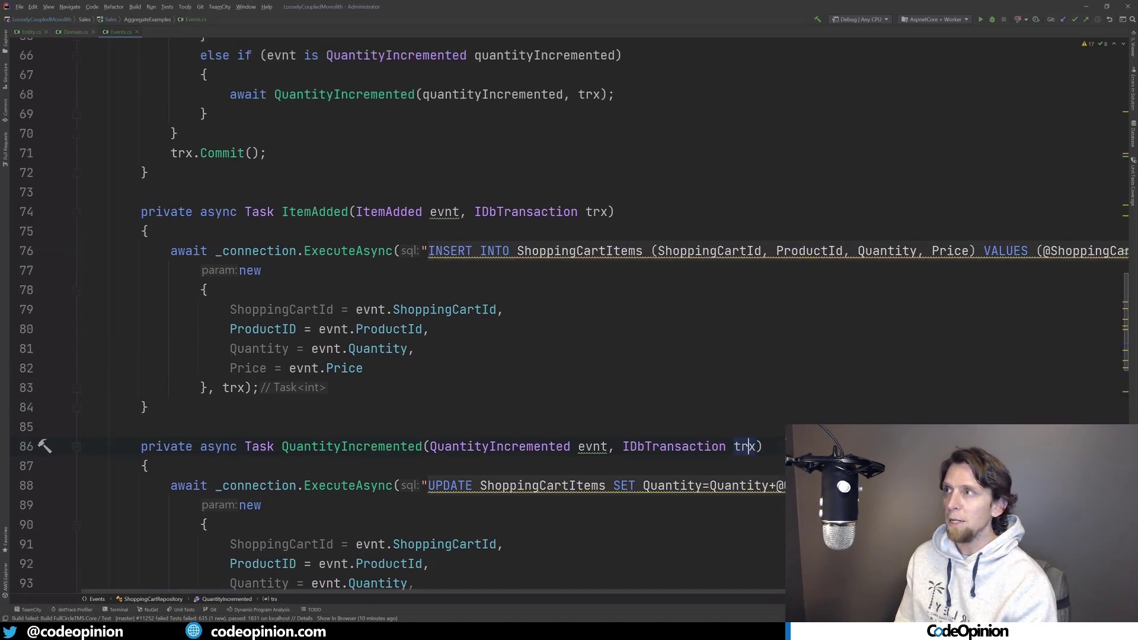
scroll("up", 3)
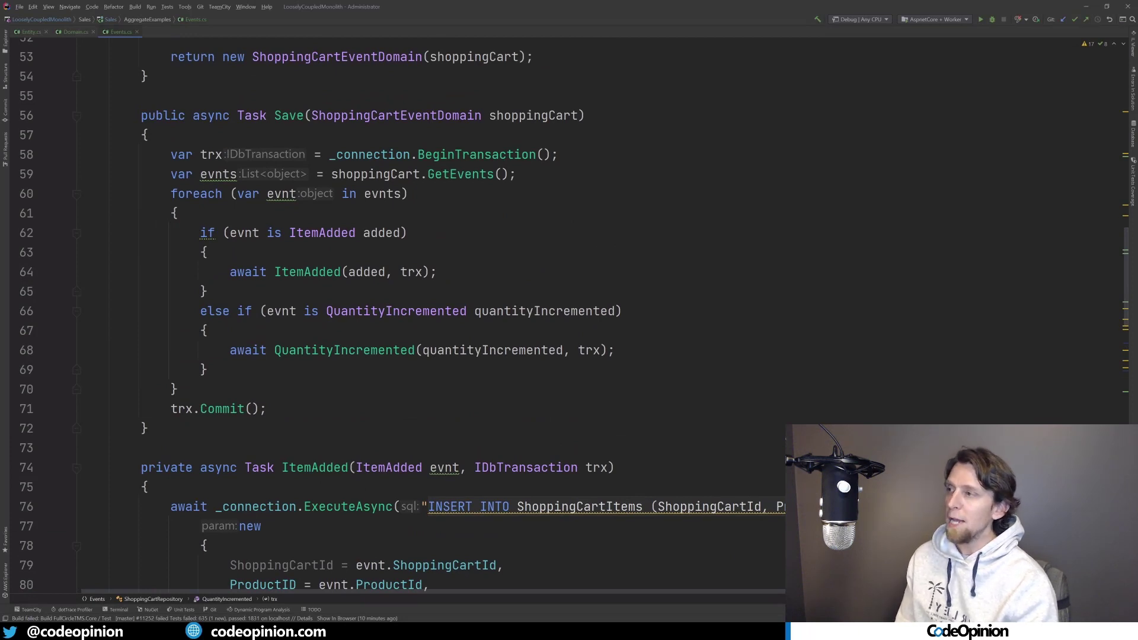
left_click(219, 408)
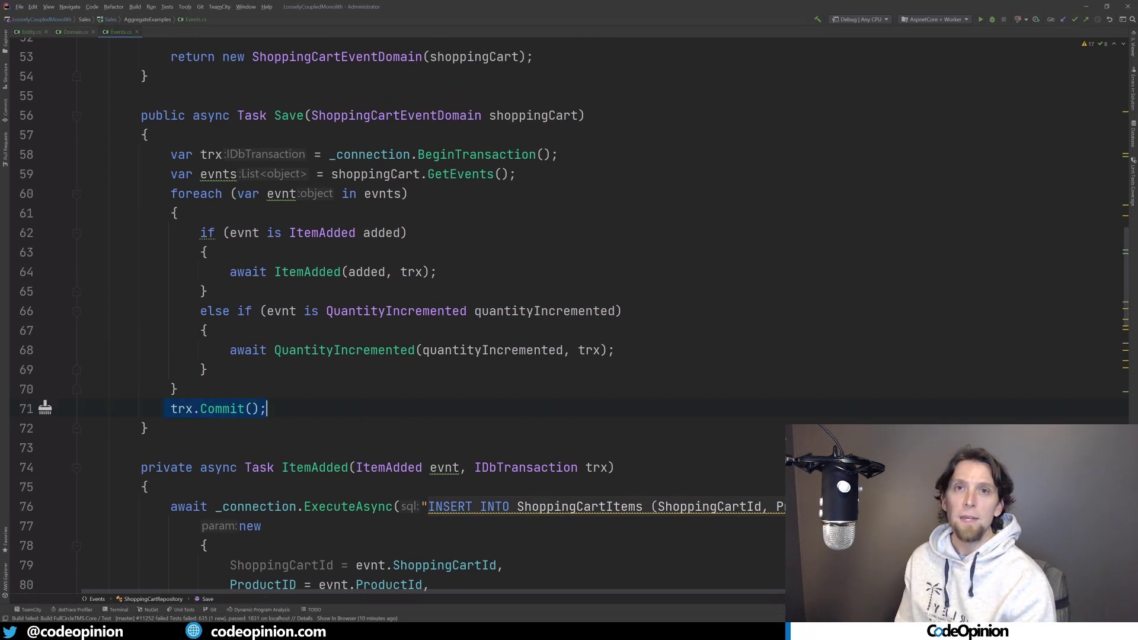
- Scroll back to the top of Events.cs to show the ShoppingCart and ShoppingCartItem classes
scroll("up", 3)
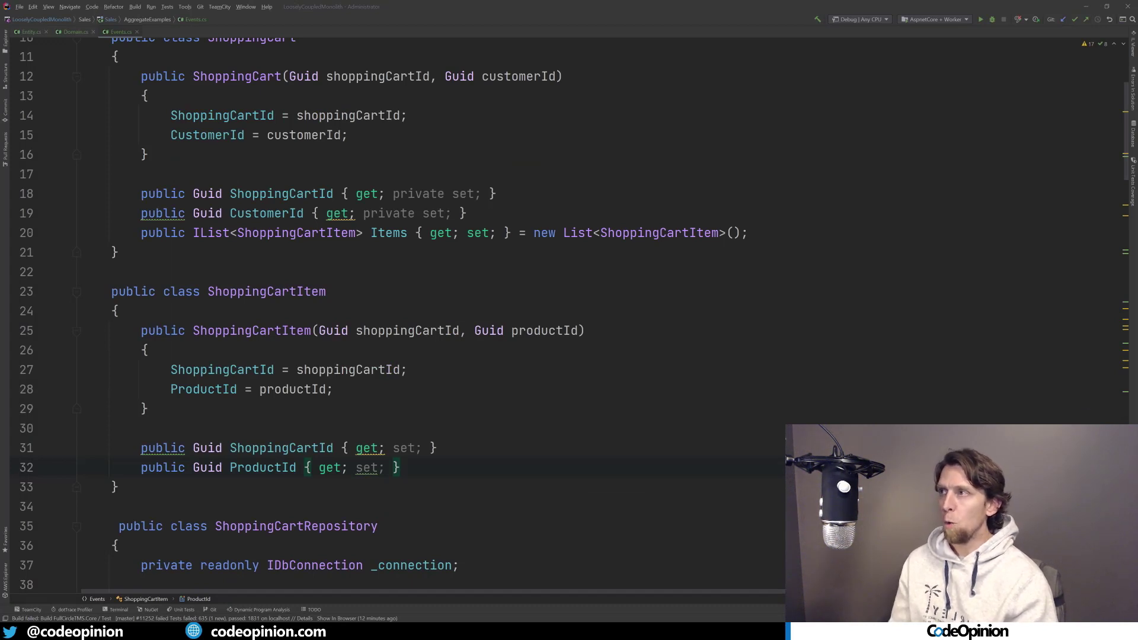
scroll("up", 3)
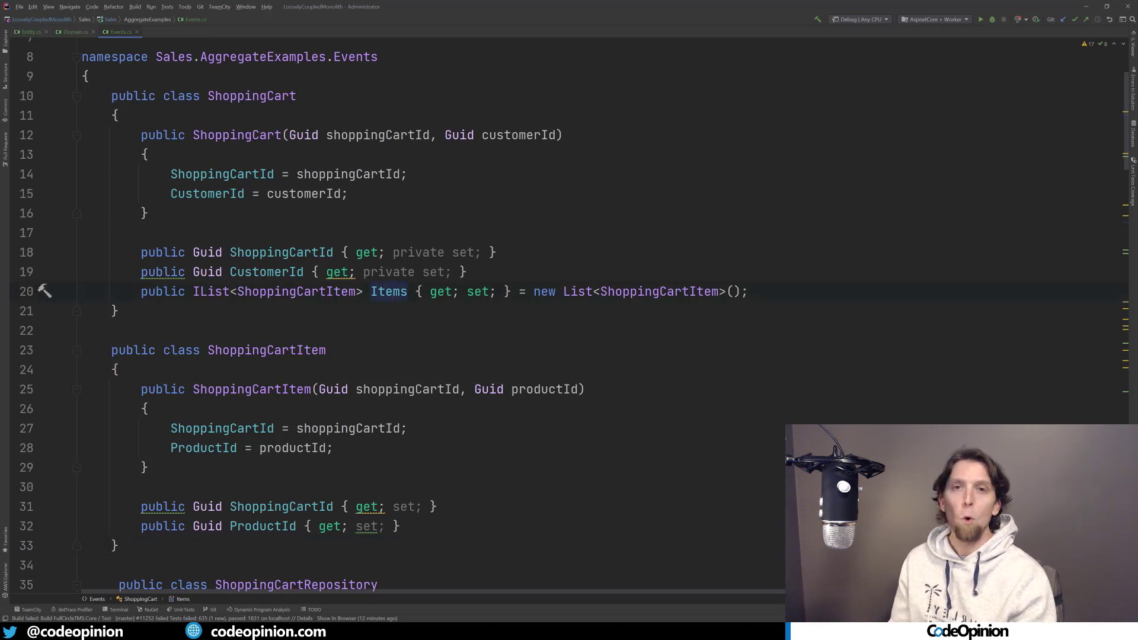
scroll("down", 3)
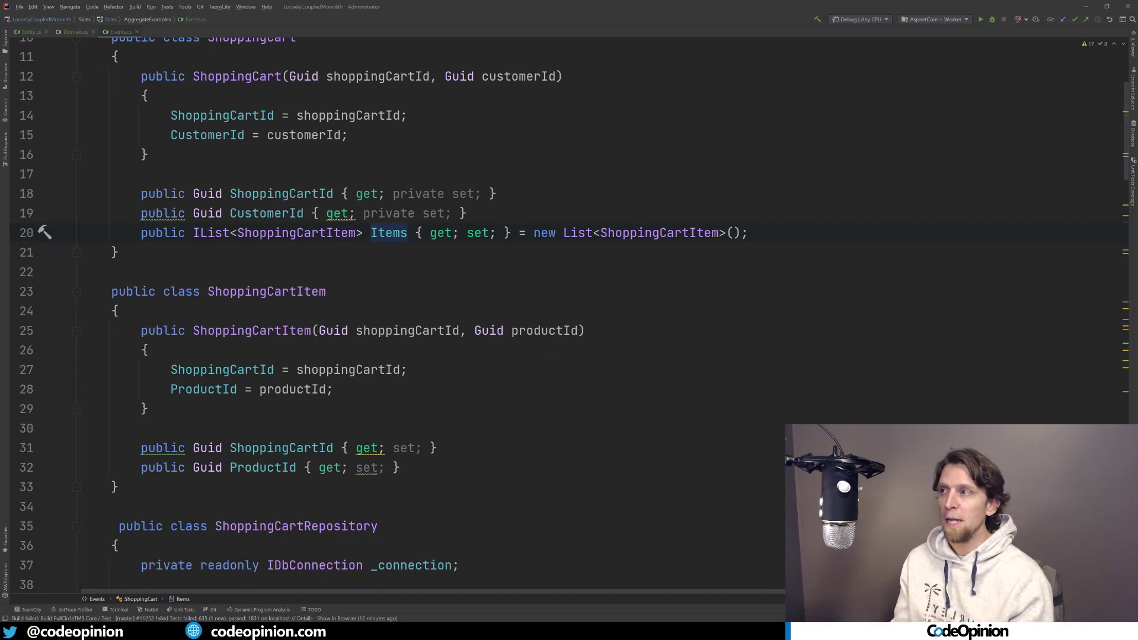
scroll("up", 3)
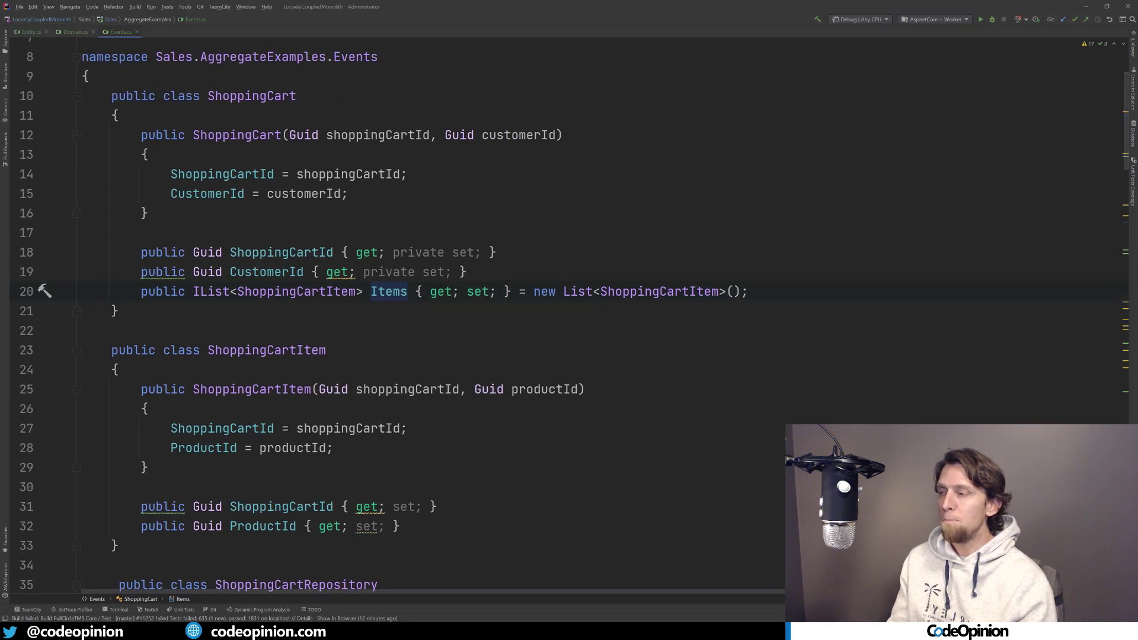